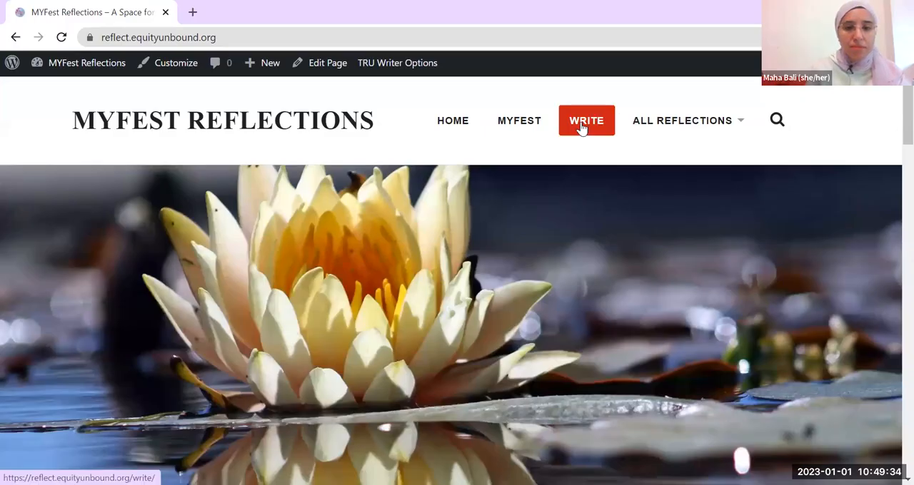
Begin a new reflection titled 'Trading Card for Maha' and list the author by Twitter handle.
{"action": "left_click", "coordinate": [586, 120]}
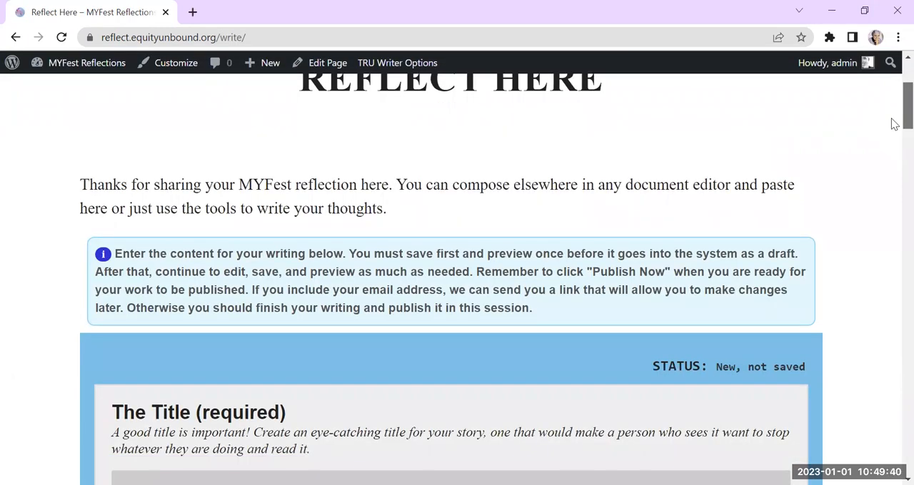
{"action": "scroll", "scroll_direction": "down", "scroll_amount": 3}
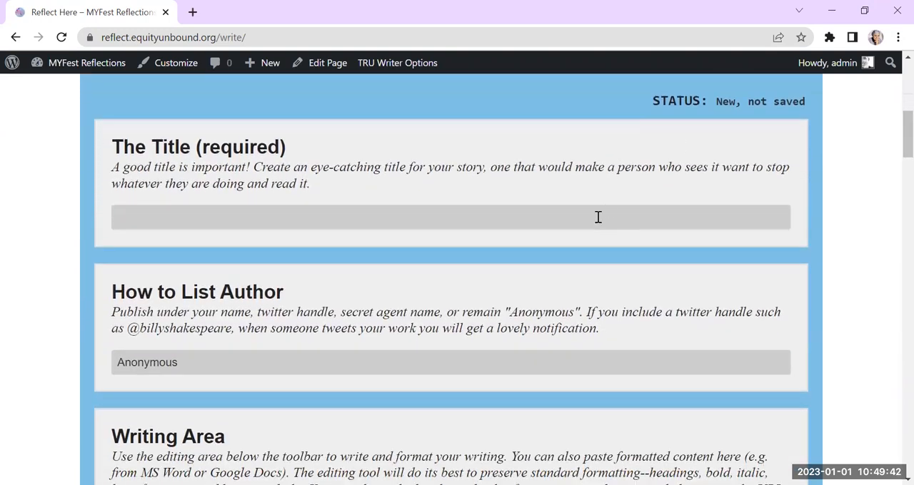
{"action": "type", "text": "Trading c"}
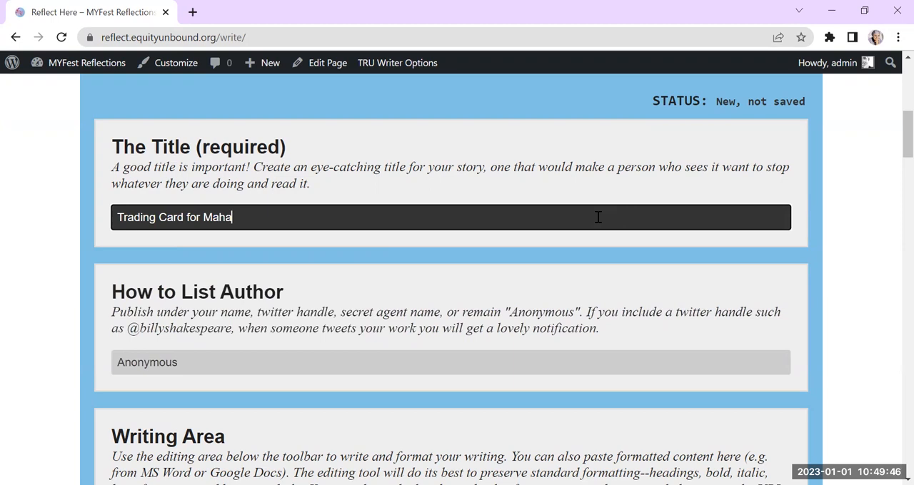
{"action": "left_click", "coordinate": [450, 361]}
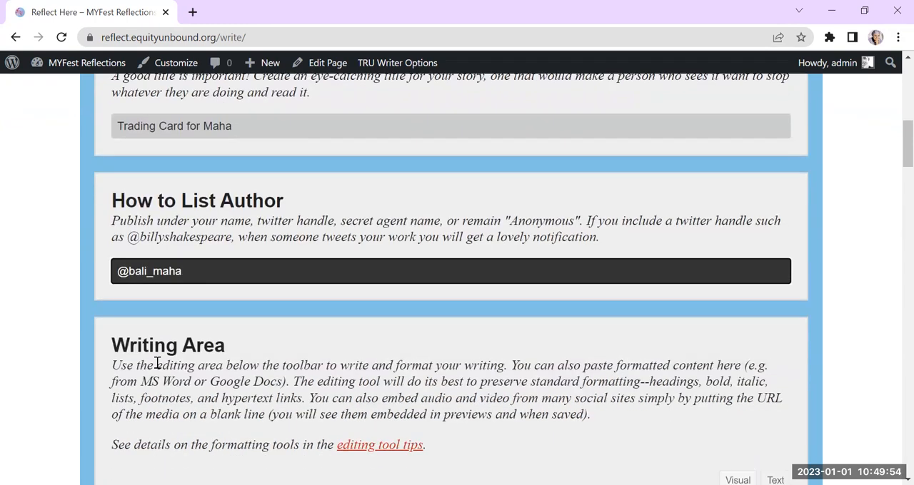
Replace the placeholder with an intro: 'Hi everyone - this is Maha Bali… American University in Cairo…'.
{"action": "scroll", "scroll_direction": "down", "scroll_amount": 3}
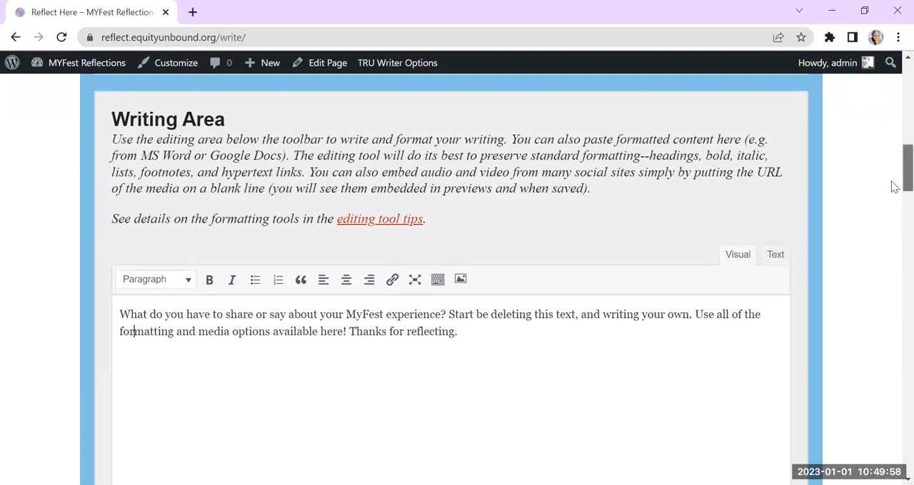
{"action": "scroll", "scroll_direction": "down", "scroll_amount": 3}
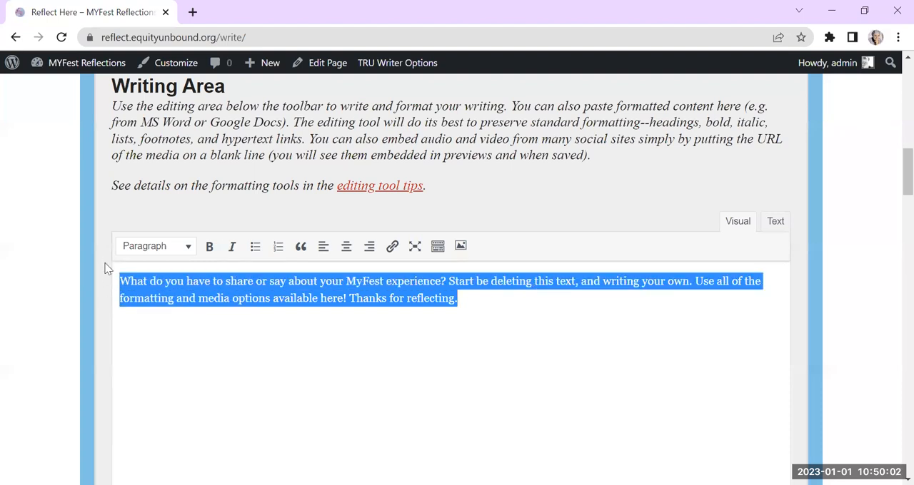
{"action": "type", "text": "Hi everyone - this is Maha Bali from the"}
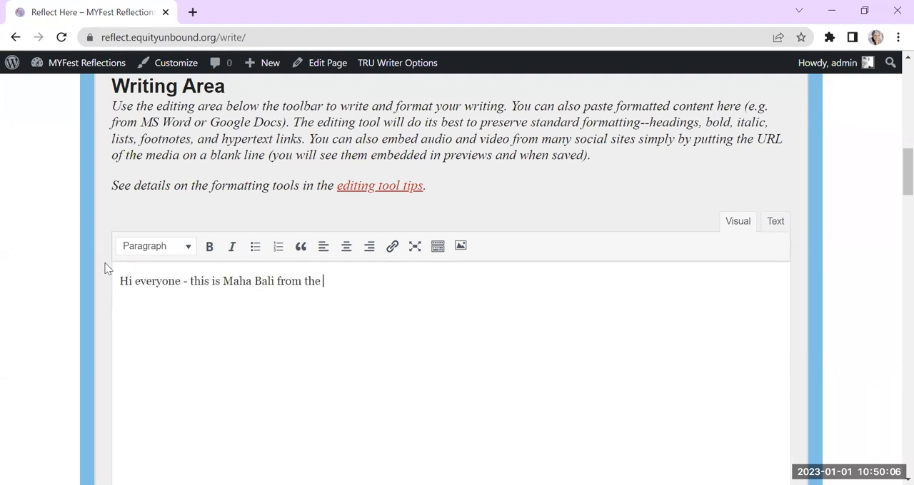
{"action": "type", "text": "American University in"}
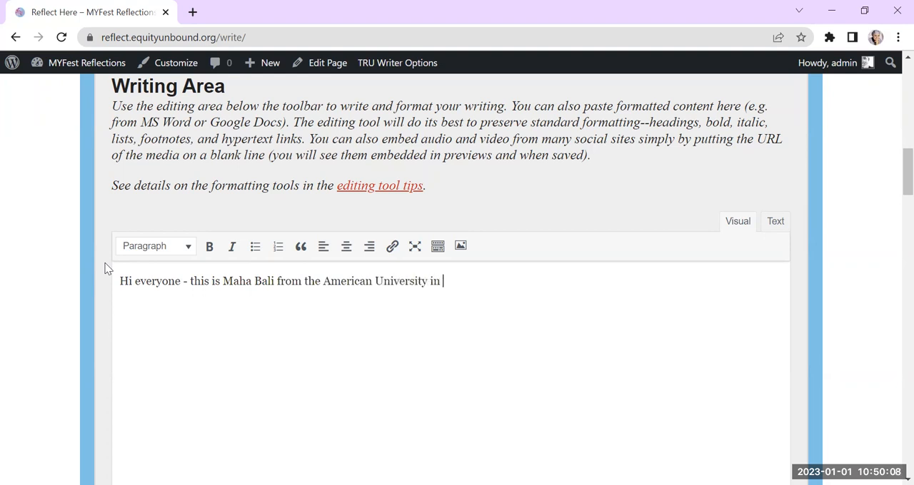
{"action": "type", "text": "Cairo - and her is my tra"}
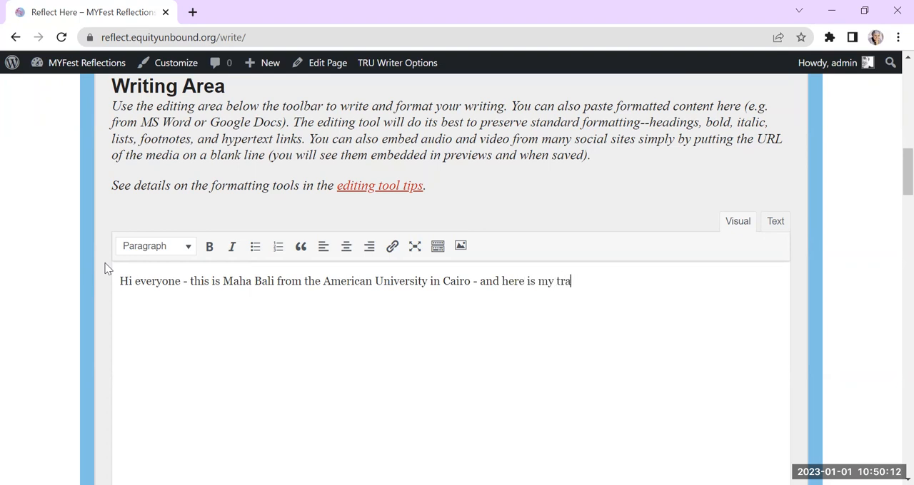
{"action": "type", "text": "ding"}
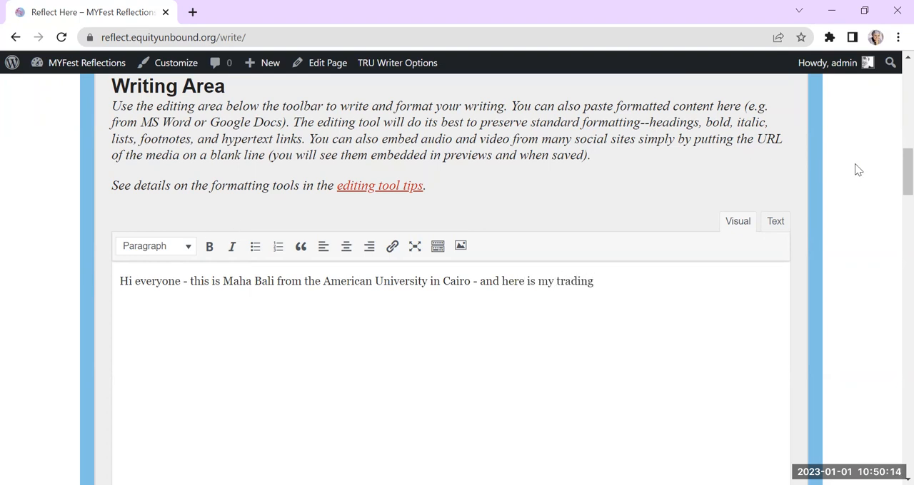
Select 'Maha trading card image.jpg' from the computer as the header image.
{"action": "scroll", "scroll_direction": "down", "scroll_amount": 3}
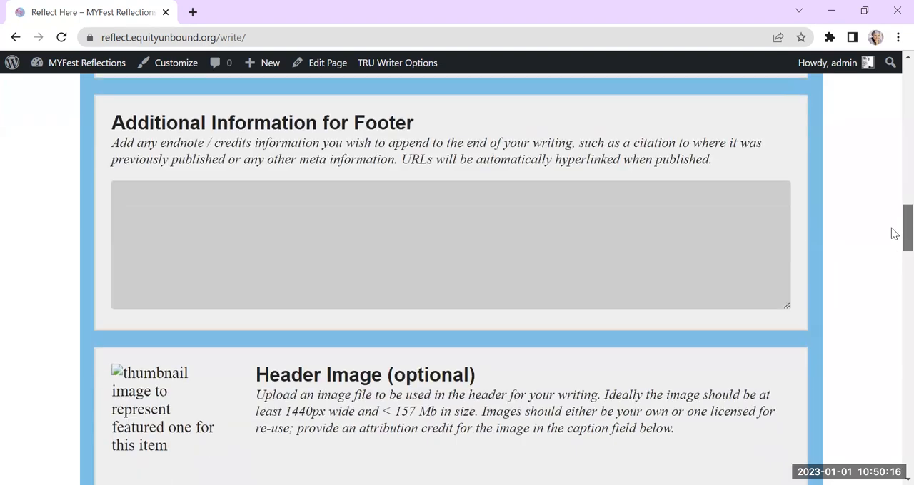
{"action": "scroll", "scroll_direction": "down", "scroll_amount": 3}
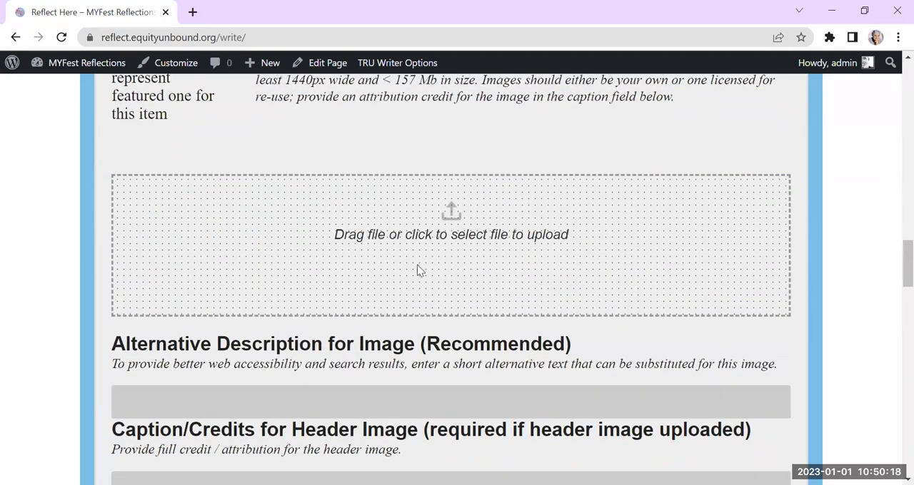
{"action": "mouse_move", "coordinate": [416, 235]}
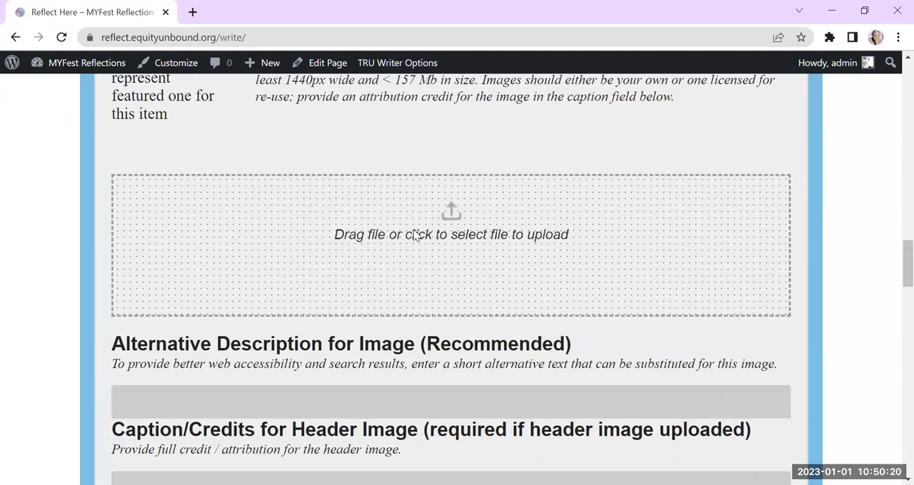
{"action": "mouse_move", "coordinate": [454, 217]}
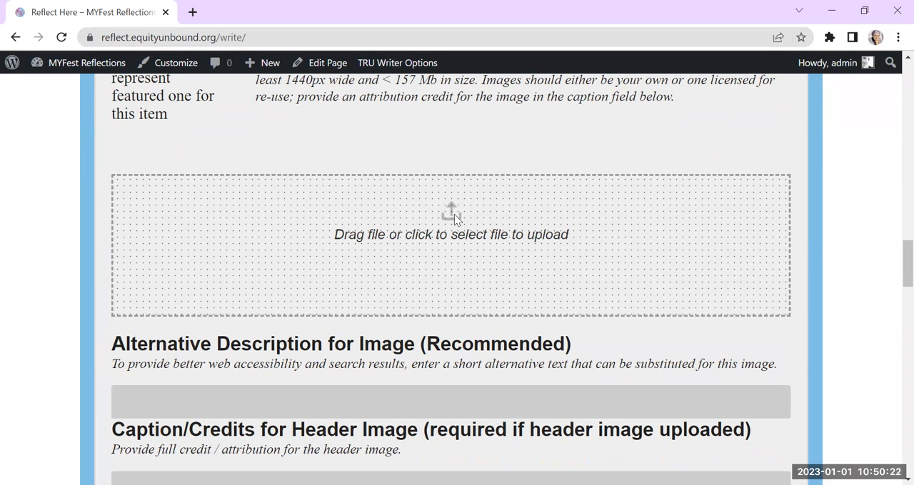
{"action": "left_click", "coordinate": [450, 235]}
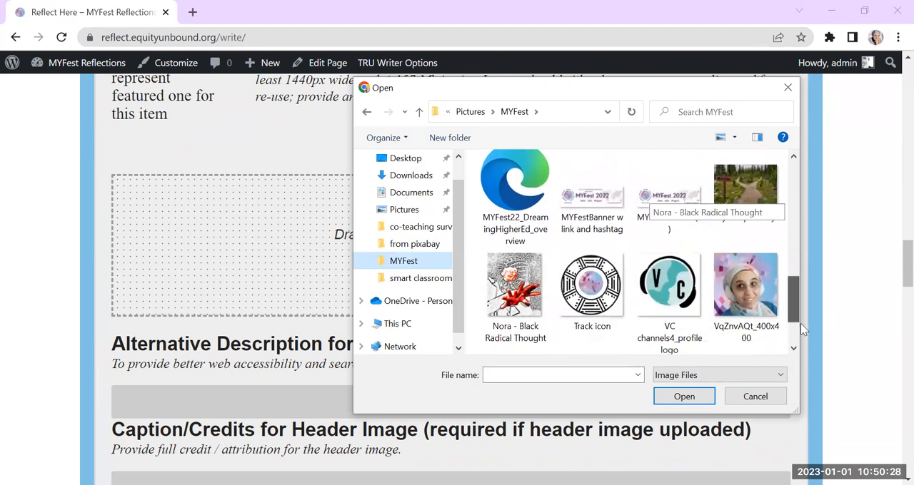
{"action": "scroll", "scroll_direction": "down", "scroll_amount": 3}
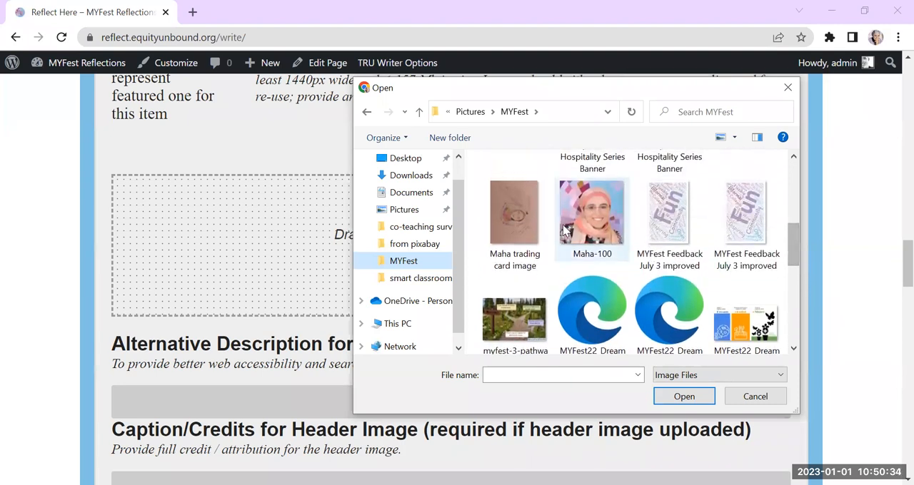
{"action": "left_click", "coordinate": [514, 213]}
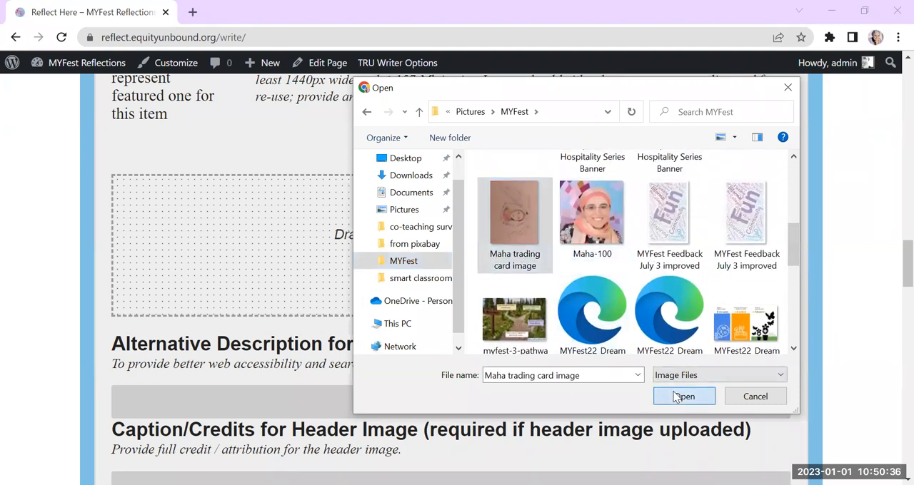
{"action": "left_click", "coordinate": [683, 396]}
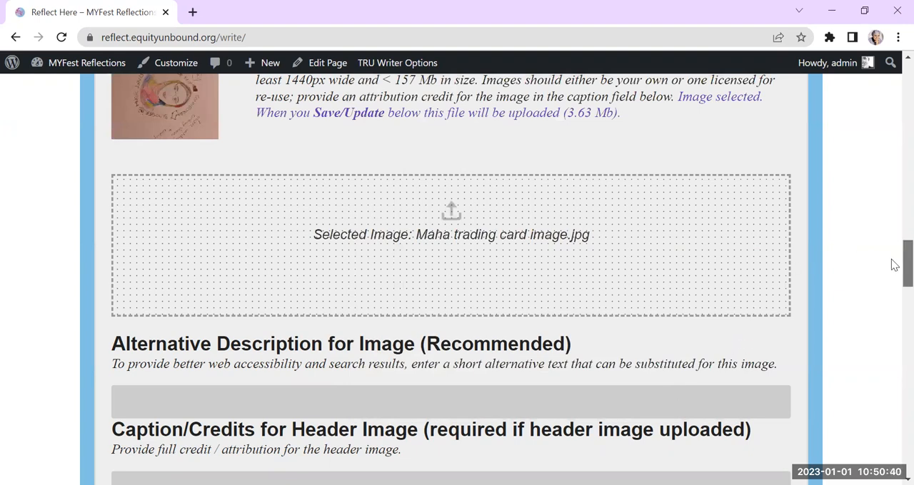
Write alt text 'Maha Bali trading card - professor, mom, music lover, blogger and connector…'.
{"action": "scroll", "scroll_direction": "down", "scroll_amount": 3}
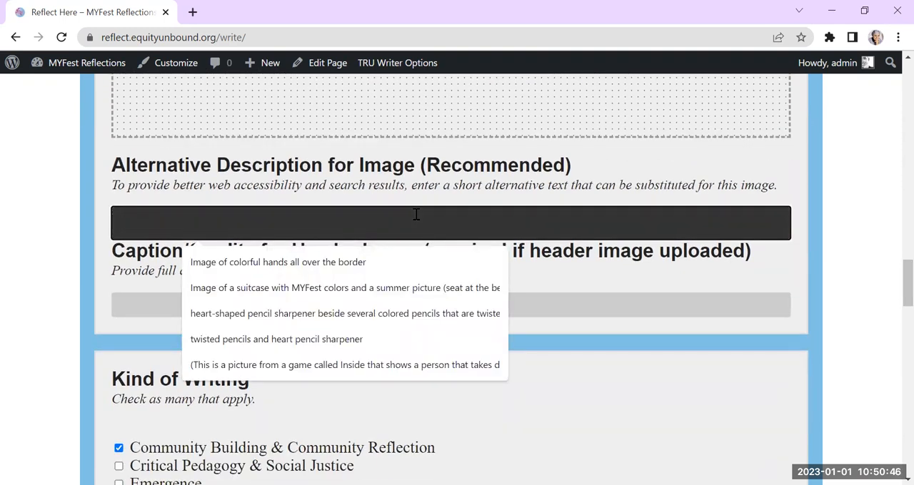
{"action": "type", "text": "Maha Bali trading ca"}
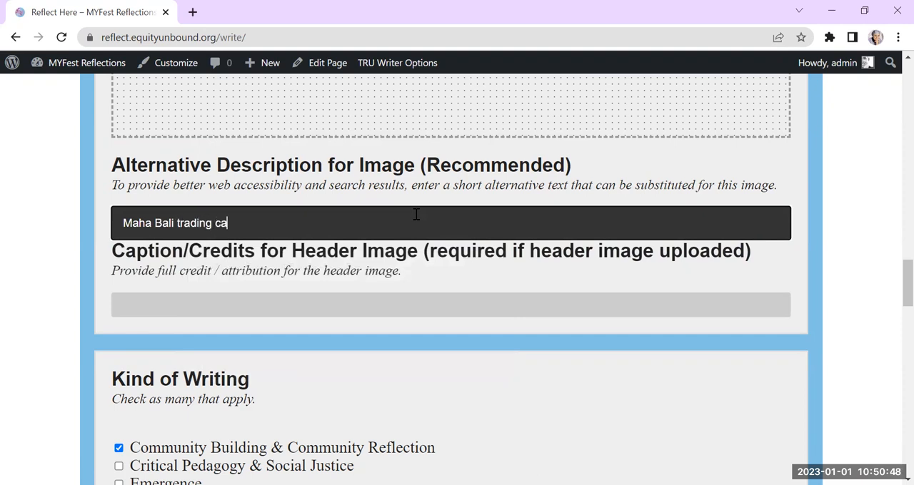
{"action": "type", "text": "rd -"}
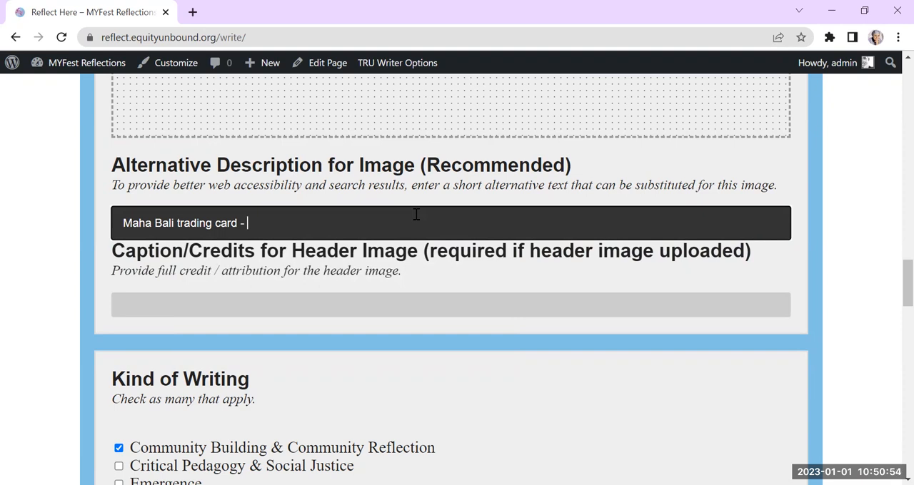
{"action": "type", "text": "professor, m"}
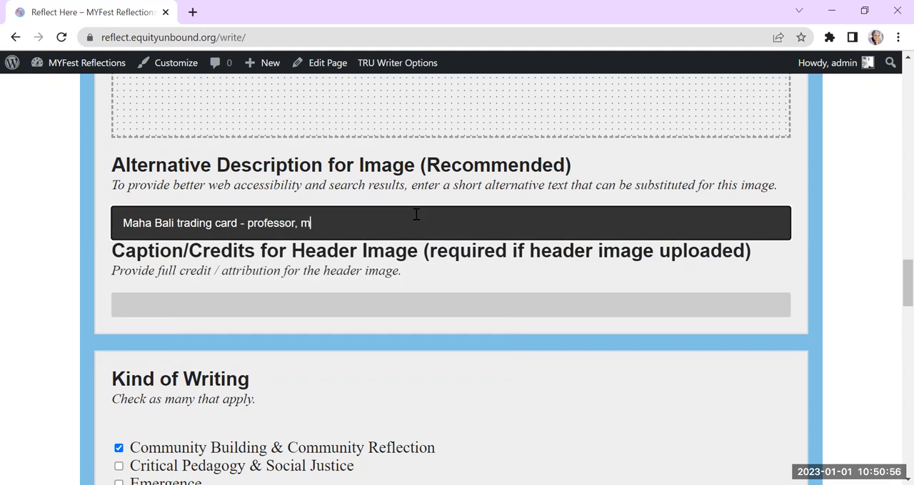
{"action": "type", "text": "om, m"}
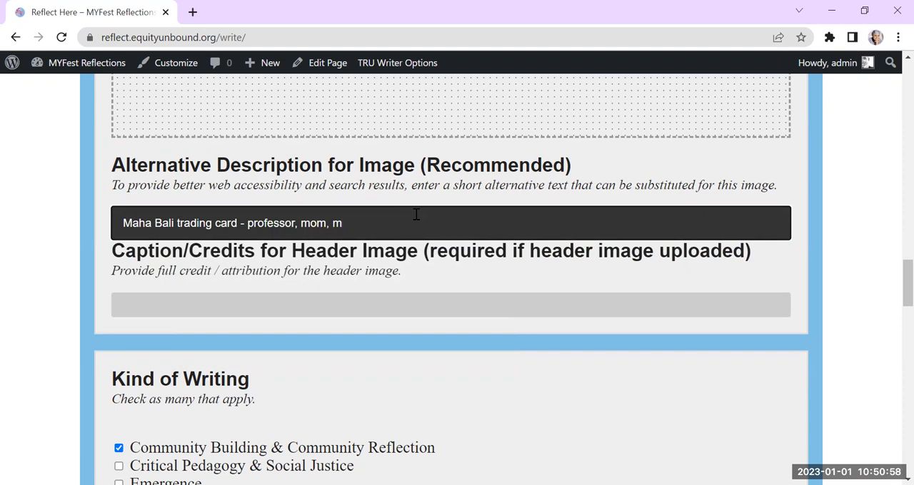
{"action": "type", "text": "usic lover"}
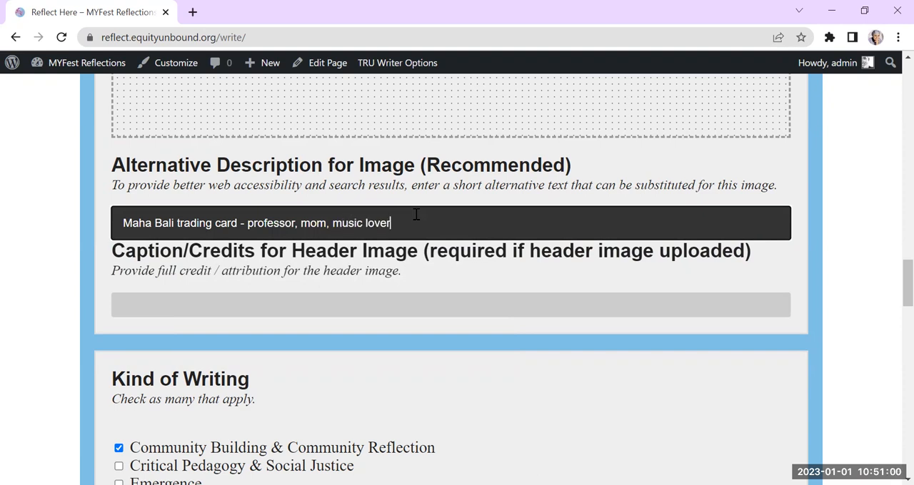
{"action": "type", "text": ", bog"}
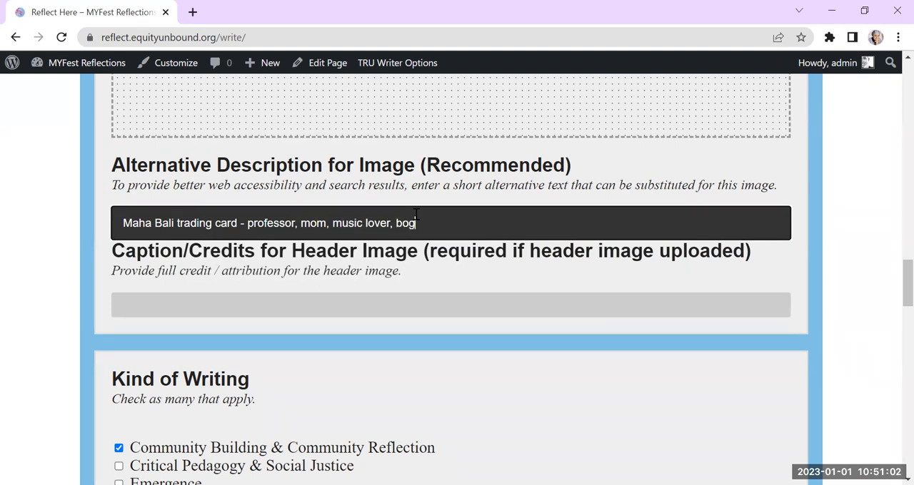
{"action": "type", "text": "gger and conn"}
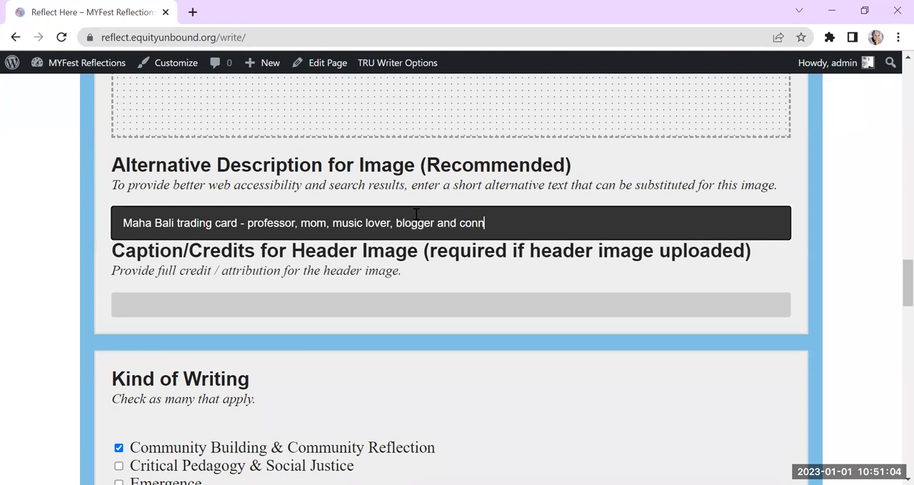
{"action": "type", "text": "ector. I love watching cooking shows and baking."}
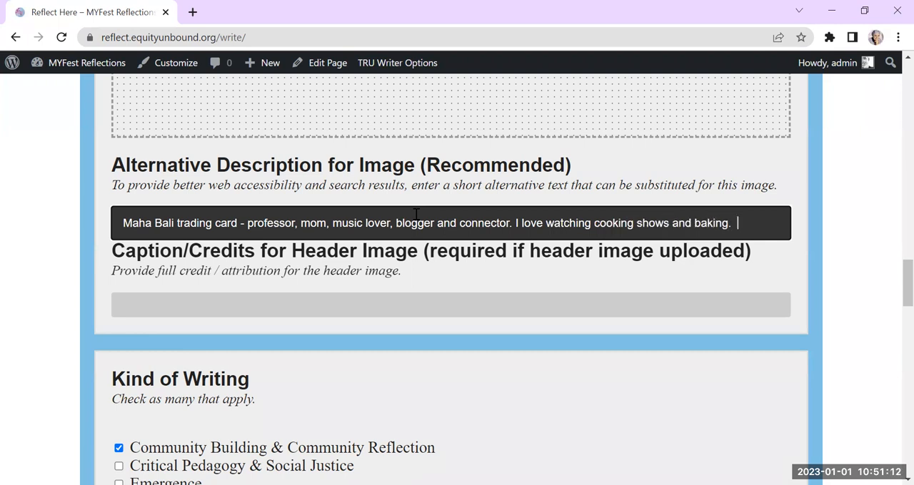
Finish the alt text with the co-curated community site link and credit the header as 'Hand drawn'.
{"action": "type", "text": "I co-cur"}
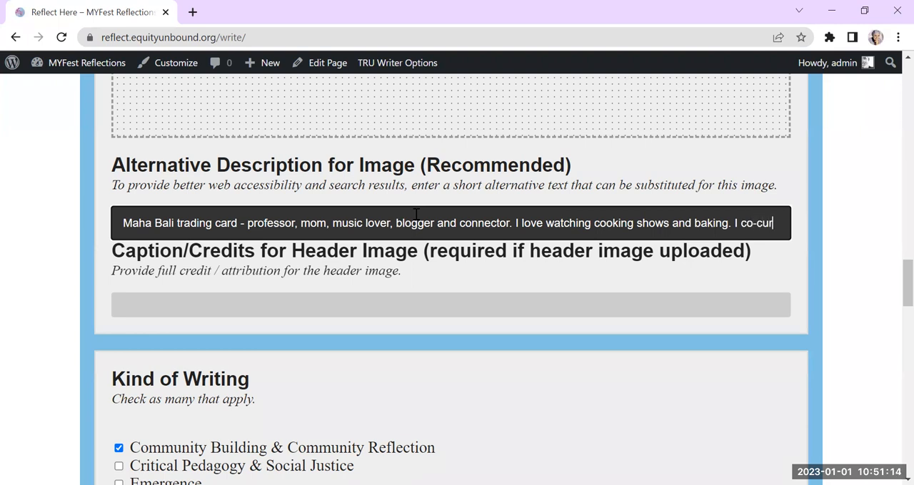
{"action": "type", "text": "this community buildin"}
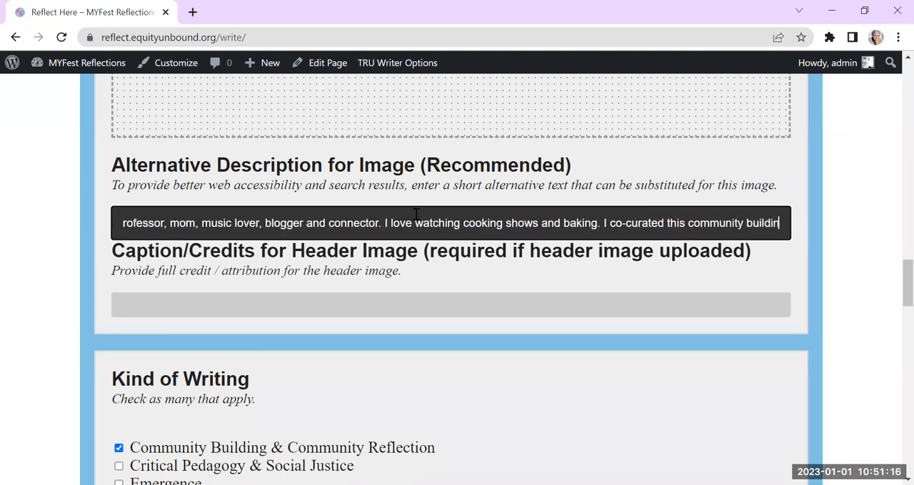
{"action": "type", "text": "site: https://onehe.org/equity-unbound"}
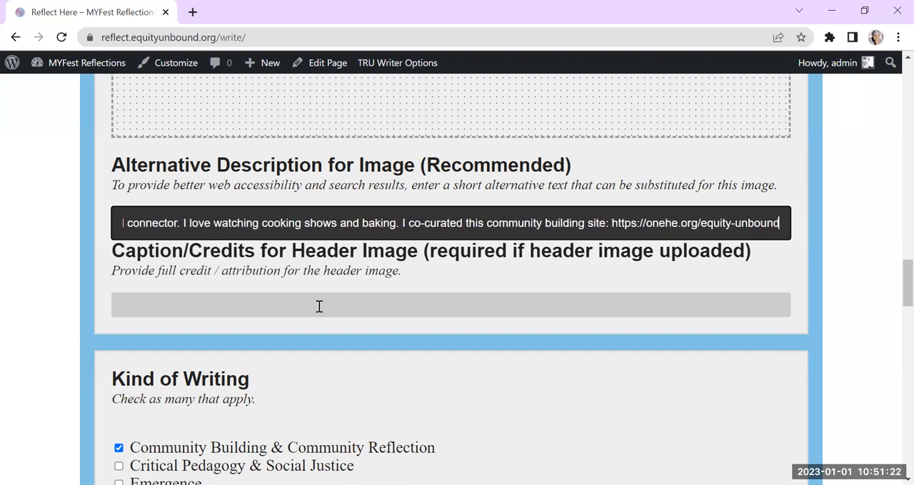
{"action": "type", "text": "Hand drawn by Maha Bali"}
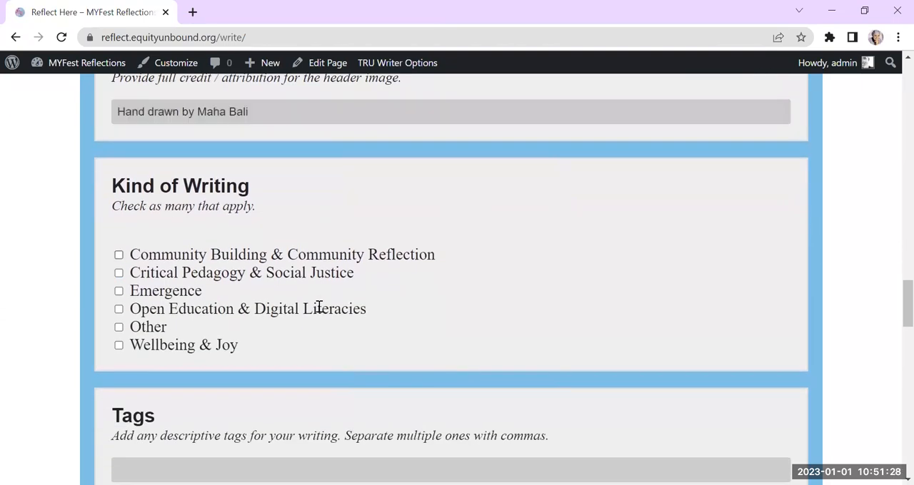
Mark the kind of writing as Other and tag it 'IEH series'.
{"action": "scroll", "scroll_direction": "down", "scroll_amount": 3}
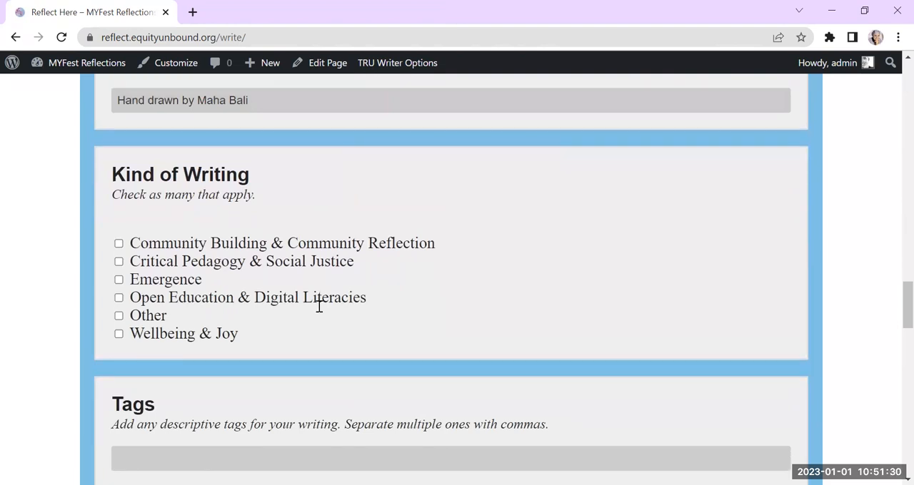
{"action": "left_click", "coordinate": [119, 273]}
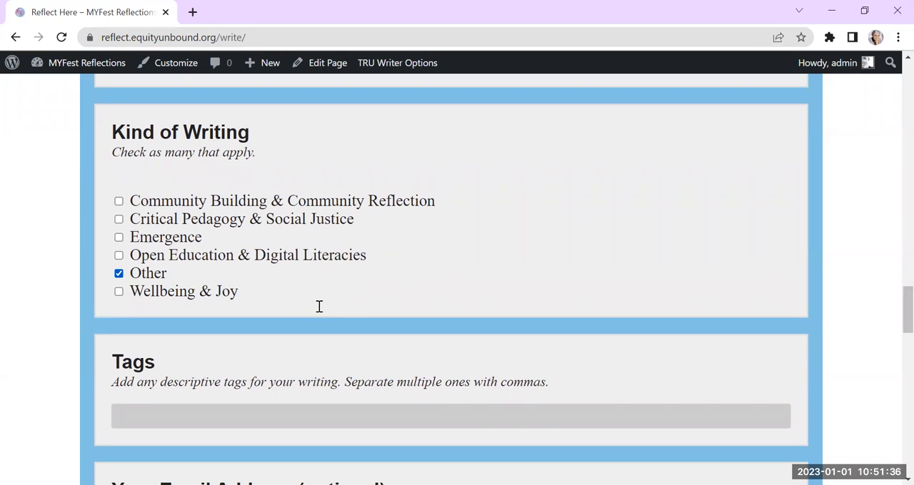
{"action": "scroll", "scroll_direction": "down", "scroll_amount": 3}
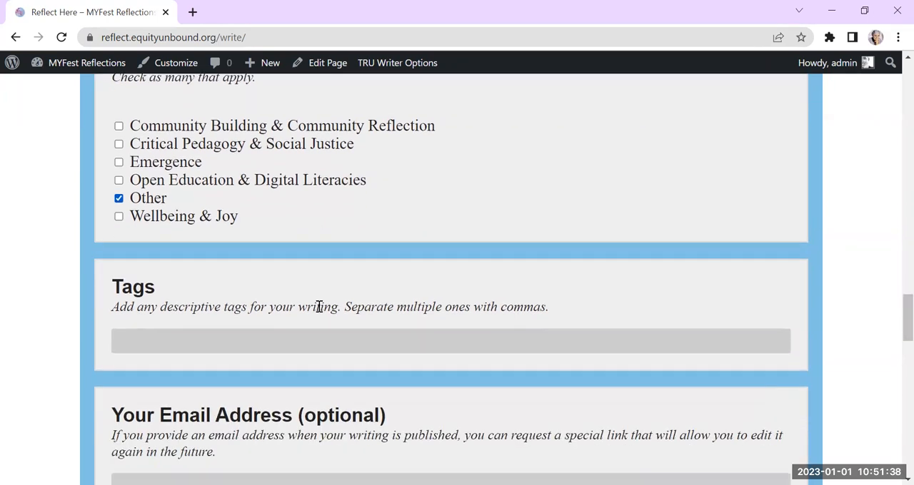
{"action": "type", "text": "IEH sere"}
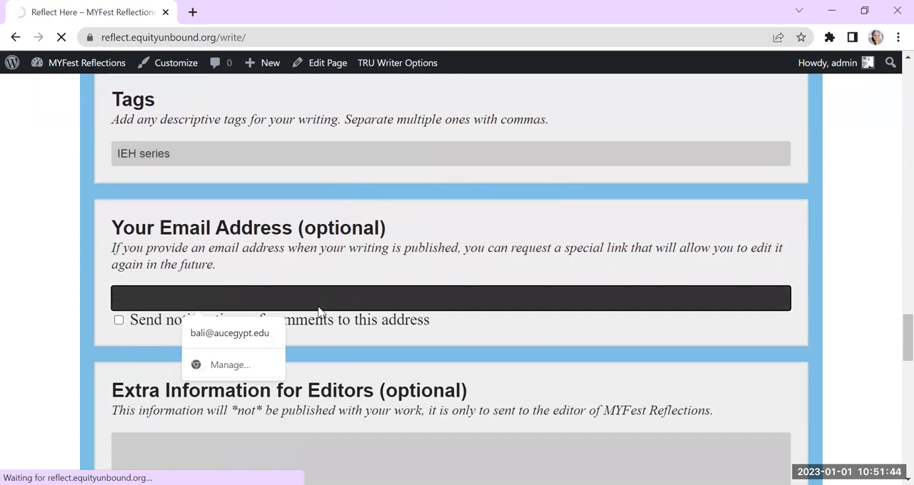
{"action": "type", "text": "b"}
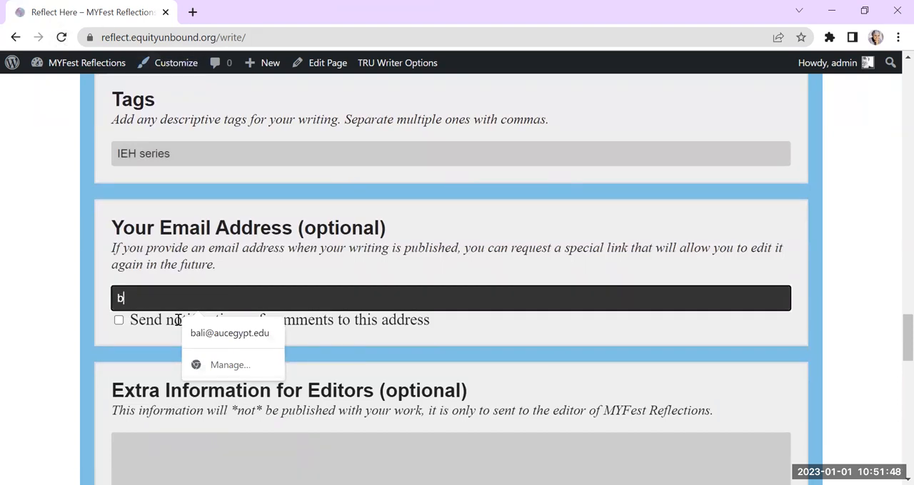
Add the saved email address and enable comment notifications to it.
{"action": "left_click", "coordinate": [229, 332]}
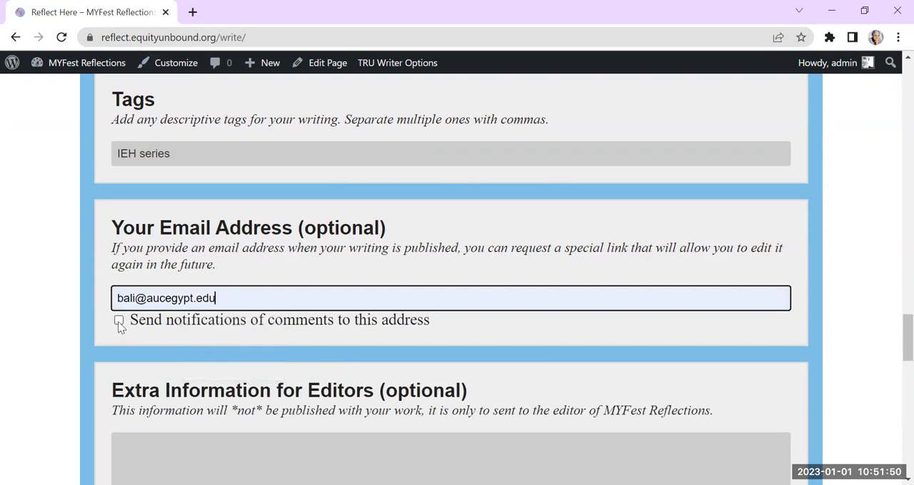
{"action": "left_click", "coordinate": [118, 320]}
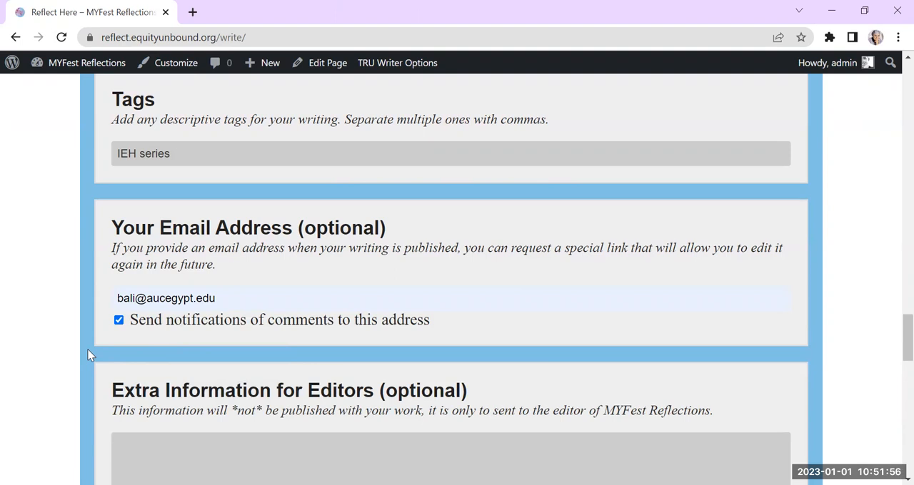
Save the reflection as a first draft, retrying Save Draft while the page loads.
{"action": "scroll", "scroll_direction": "down", "scroll_amount": 3}
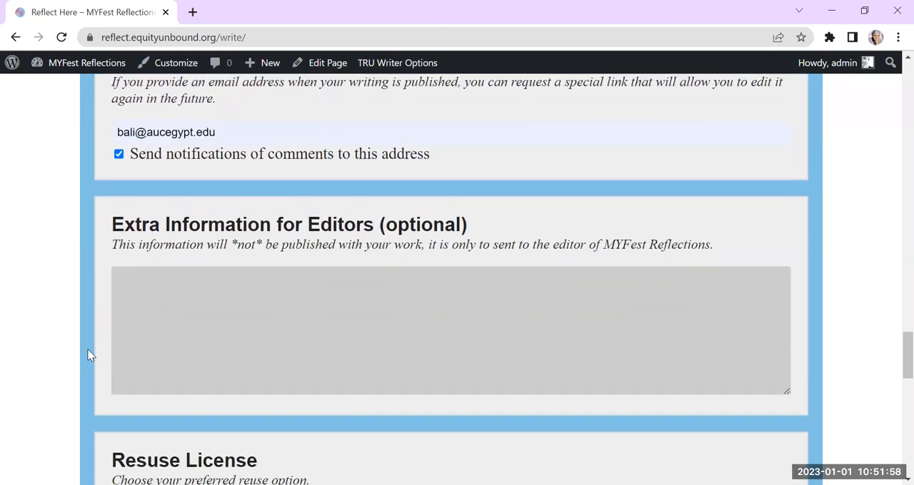
{"action": "scroll", "scroll_direction": "down", "scroll_amount": 3}
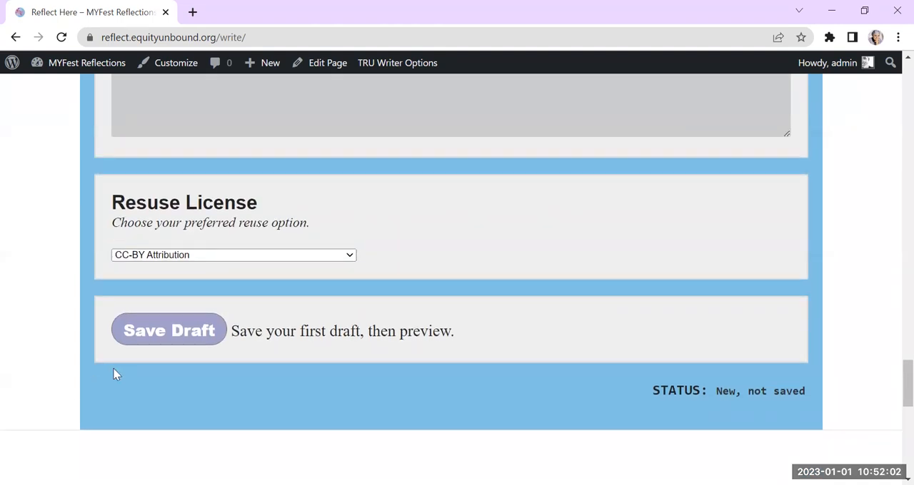
{"action": "left_click", "coordinate": [168, 330]}
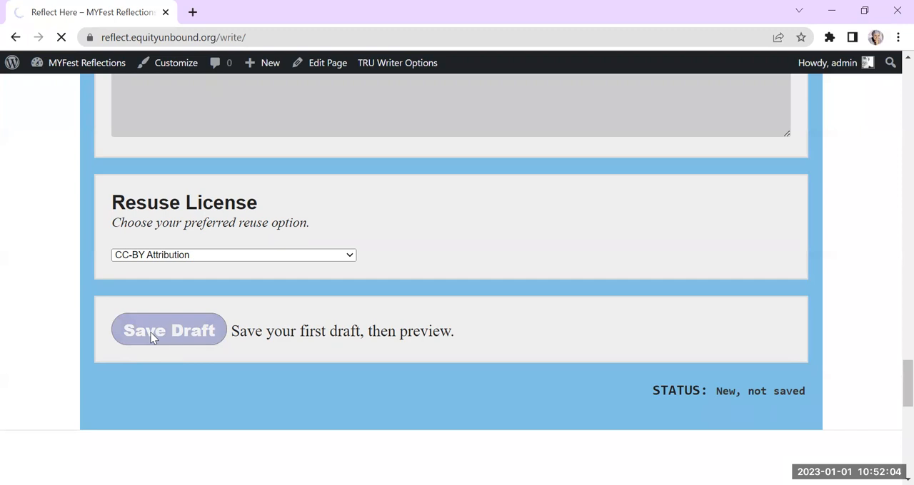
{"action": "left_click", "coordinate": [169, 331]}
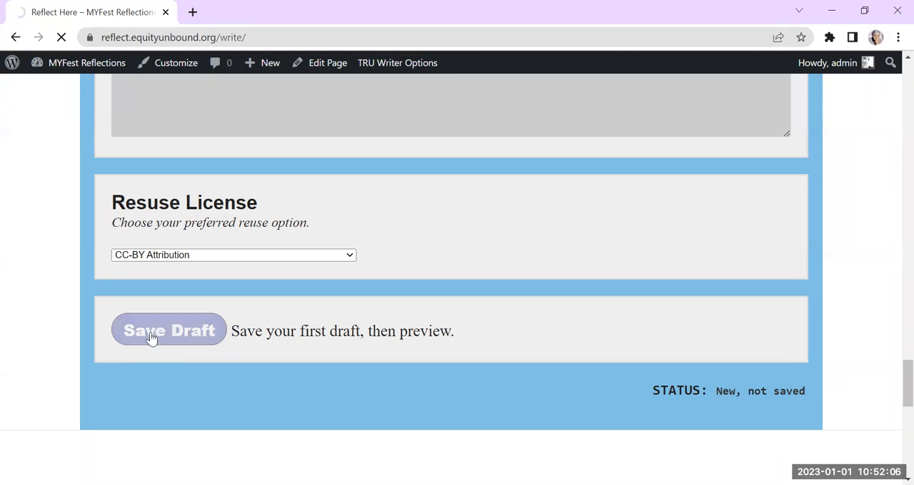
{"action": "left_click", "coordinate": [168, 330]}
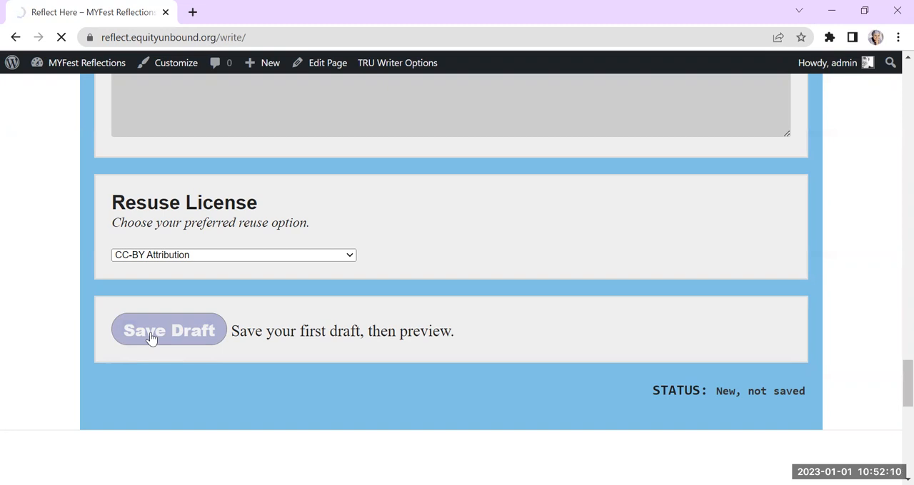
{"action": "left_click", "coordinate": [169, 330]}
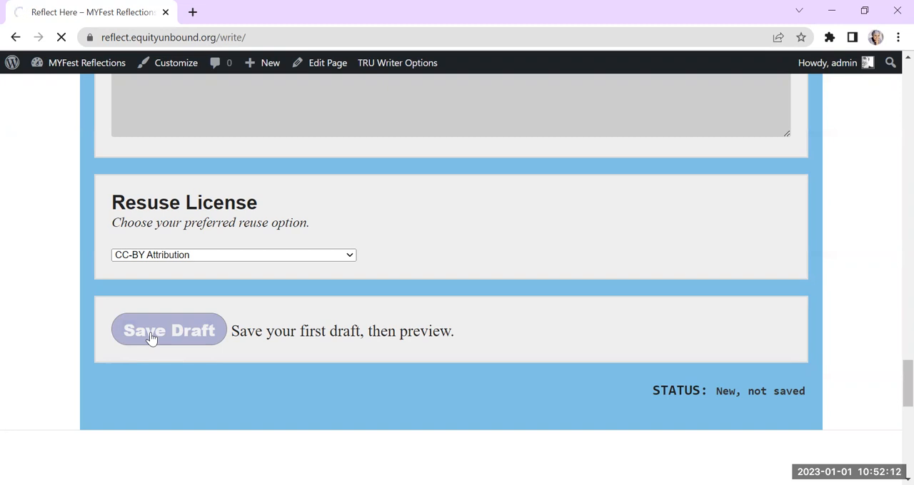
{"action": "left_click", "coordinate": [169, 330]}
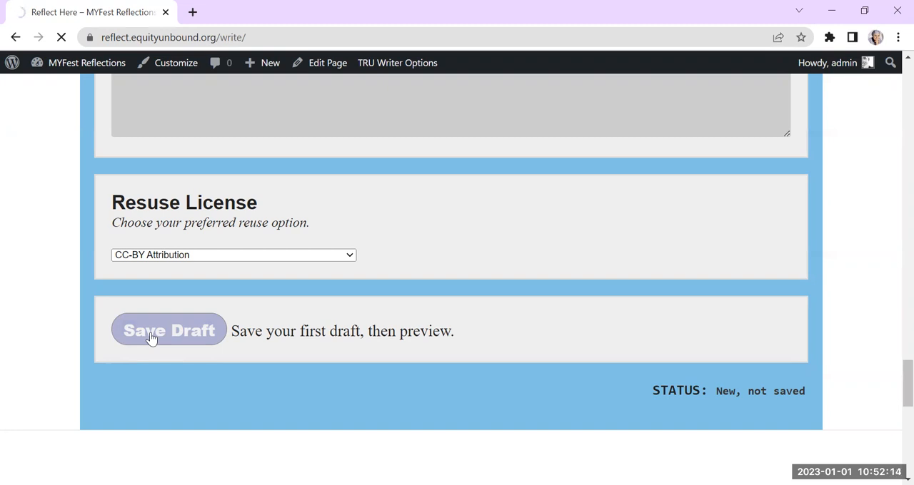
{"action": "left_click", "coordinate": [168, 330]}
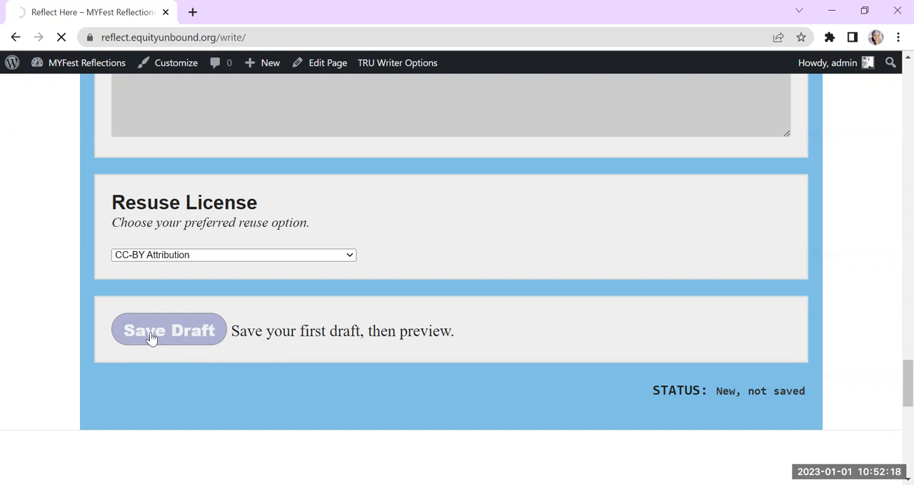
{"action": "left_click", "coordinate": [168, 331]}
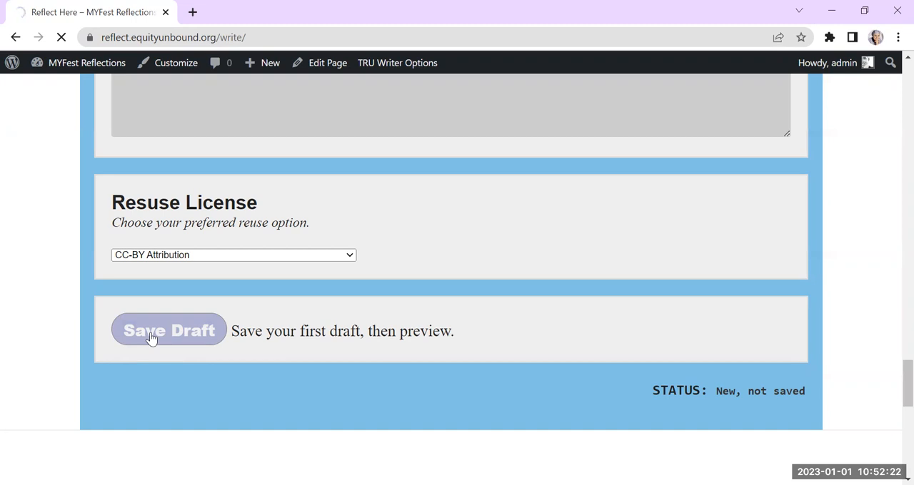
{"action": "left_click", "coordinate": [168, 331]}
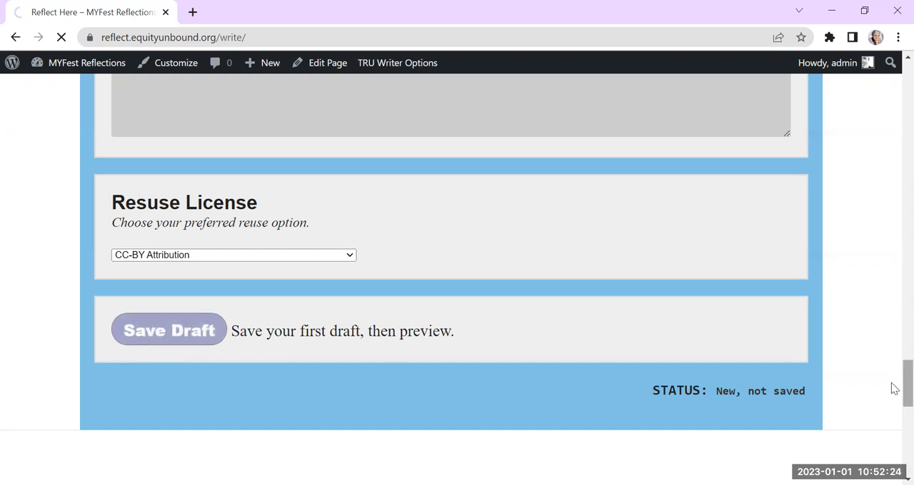
{"action": "left_click", "coordinate": [169, 330]}
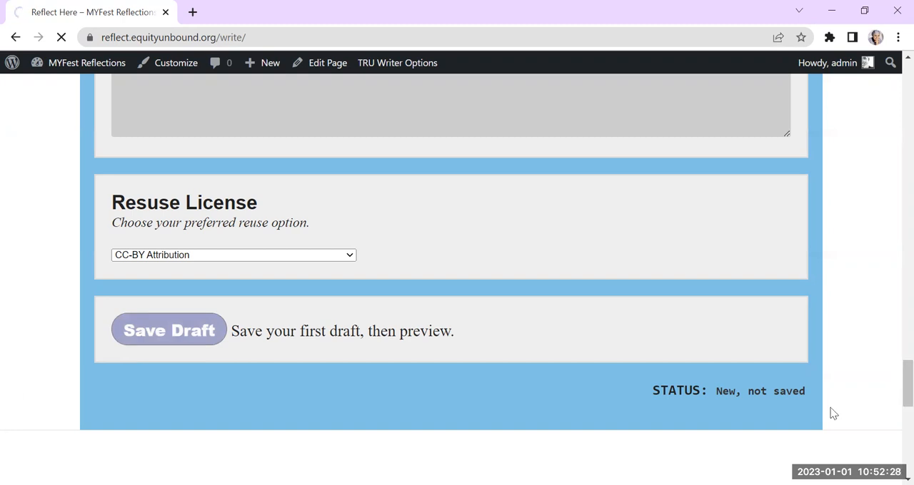
{"action": "left_click", "coordinate": [169, 330]}
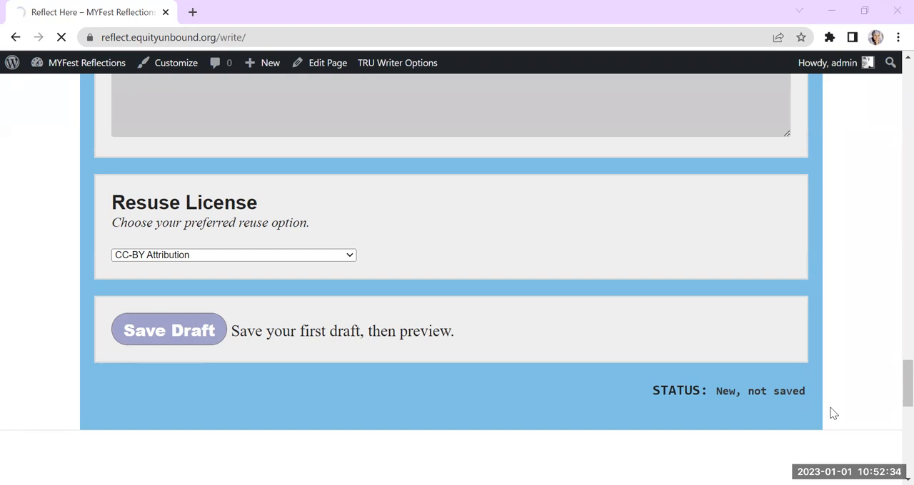
Preview the saved draft in a new tab, then return to the Reflect Here form.
{"action": "left_click", "coordinate": [168, 329]}
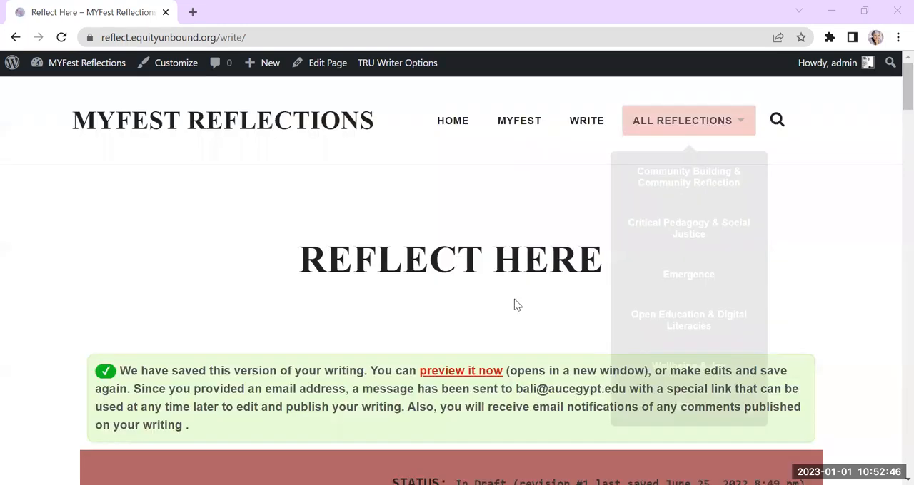
{"action": "scroll", "scroll_direction": "down", "scroll_amount": 3}
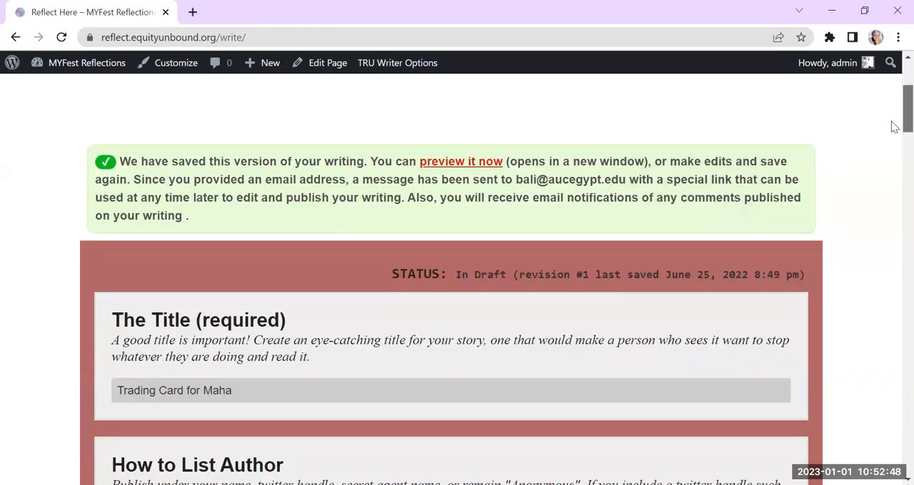
{"action": "scroll", "scroll_direction": "down", "scroll_amount": 3}
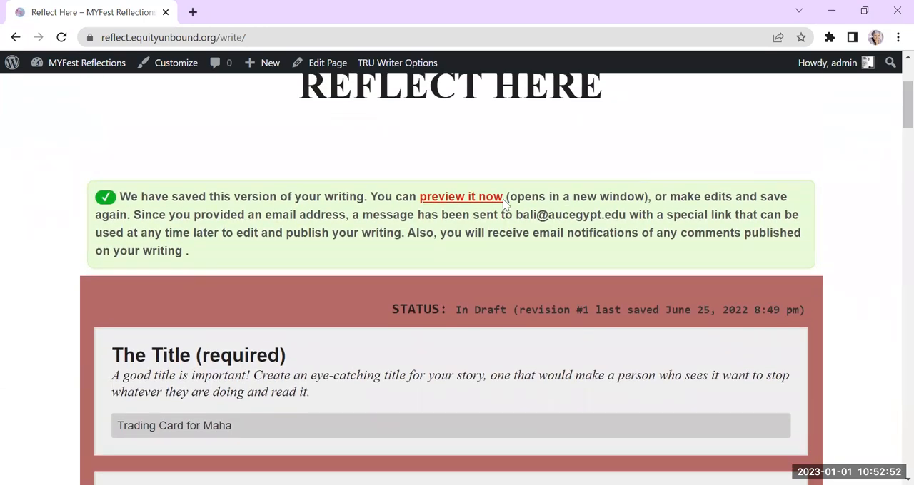
{"action": "left_click", "coordinate": [460, 196]}
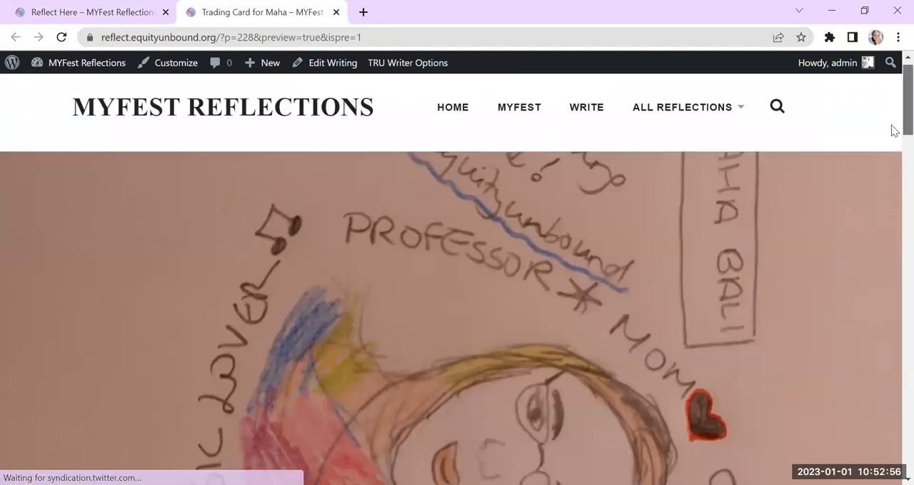
{"action": "scroll", "scroll_direction": "down", "scroll_amount": 3}
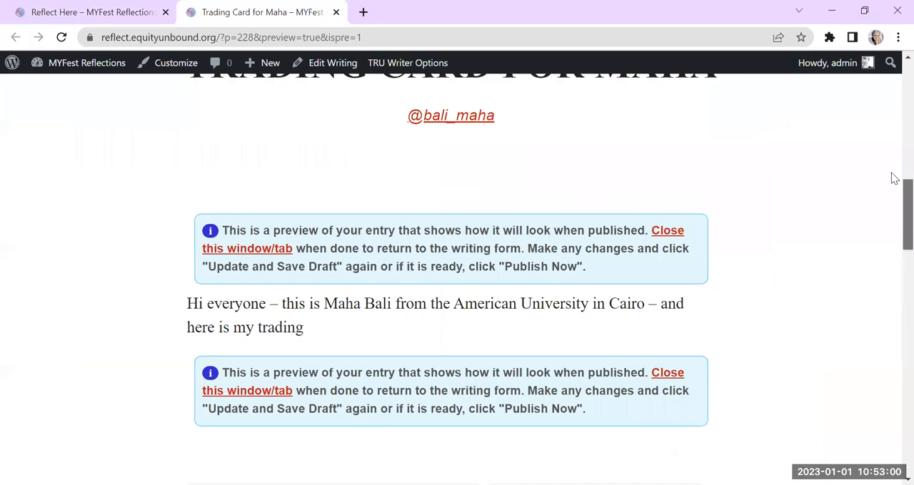
{"action": "left_click", "coordinate": [85, 12]}
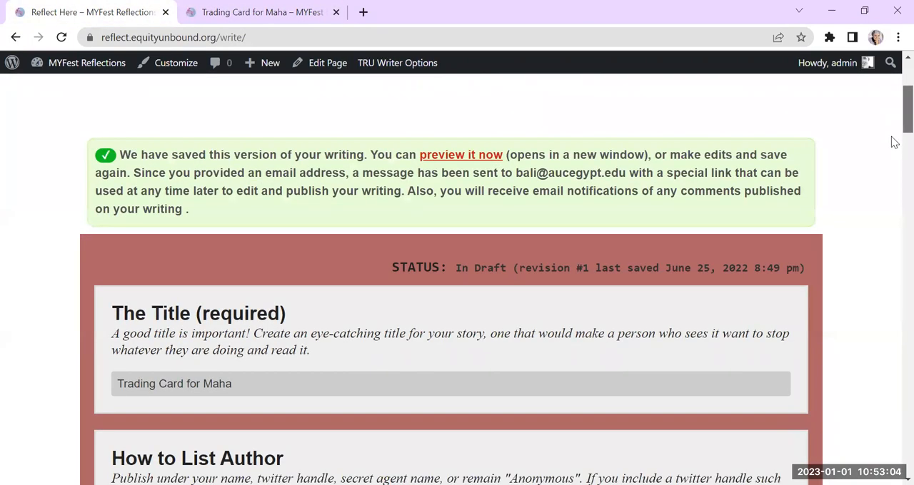
Upload Maha's trading card picture from the MYFest pictures folder into the post body.
{"action": "scroll", "scroll_direction": "down", "scroll_amount": 3}
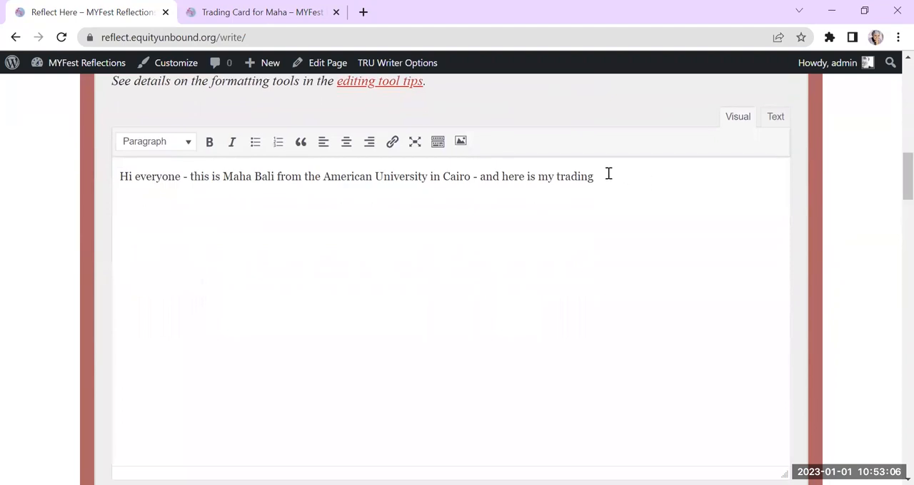
{"action": "type", "text": "card:"}
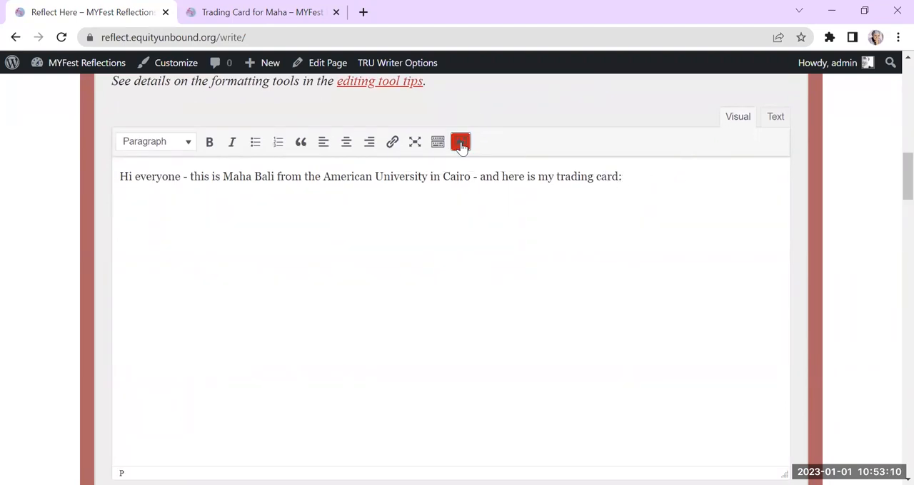
{"action": "left_click", "coordinate": [460, 141]}
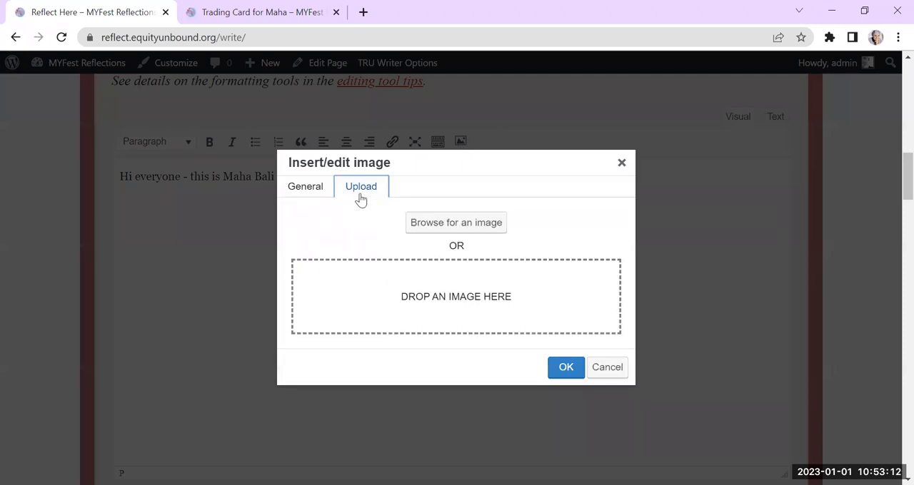
{"action": "mouse_move", "coordinate": [455, 222]}
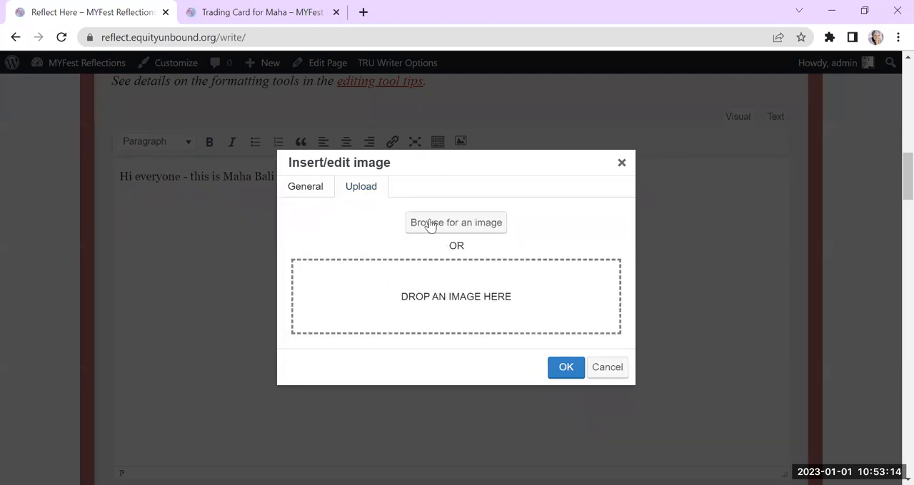
{"action": "left_click", "coordinate": [456, 222]}
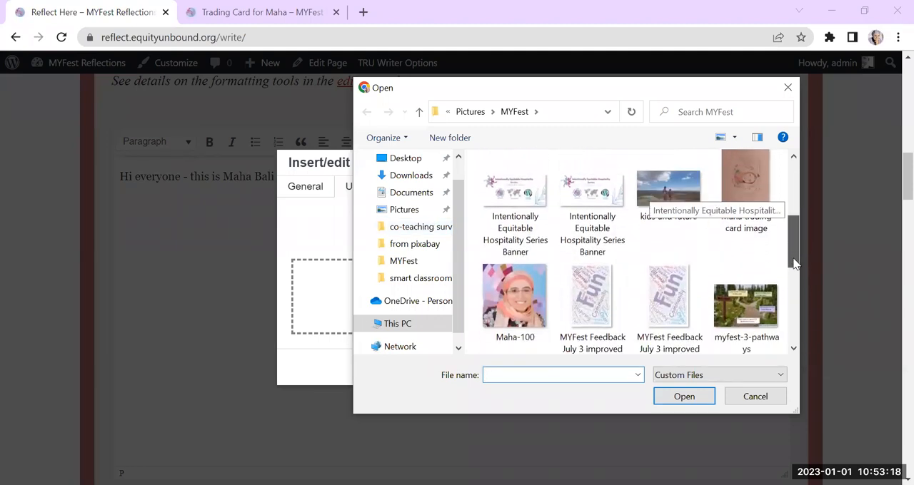
{"action": "scroll", "scroll_direction": "down", "scroll_amount": 3}
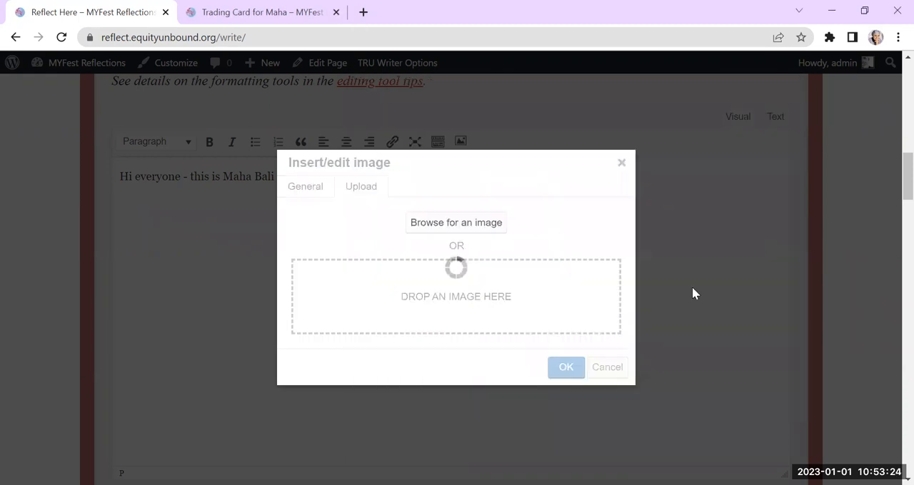
{"action": "mouse_move", "coordinate": [540, 350]}
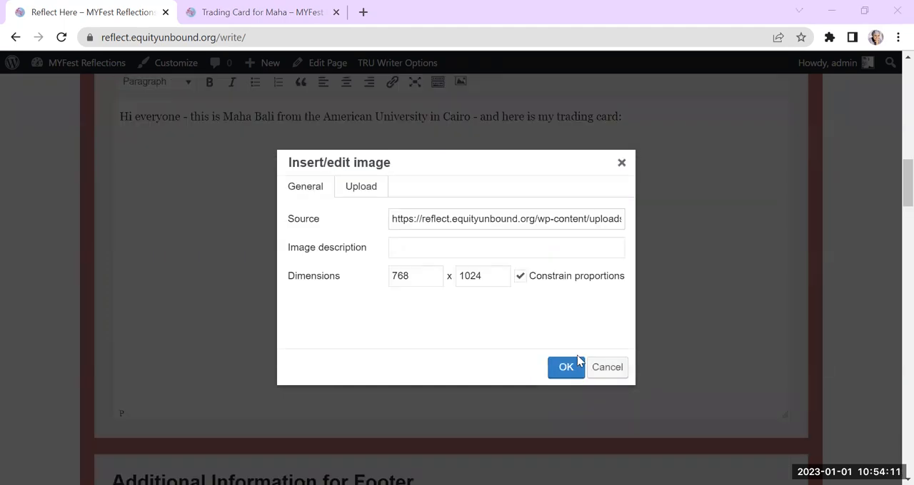
Give the image the description 'Maha Bali tradiing card'.
{"action": "left_click", "coordinate": [505, 247]}
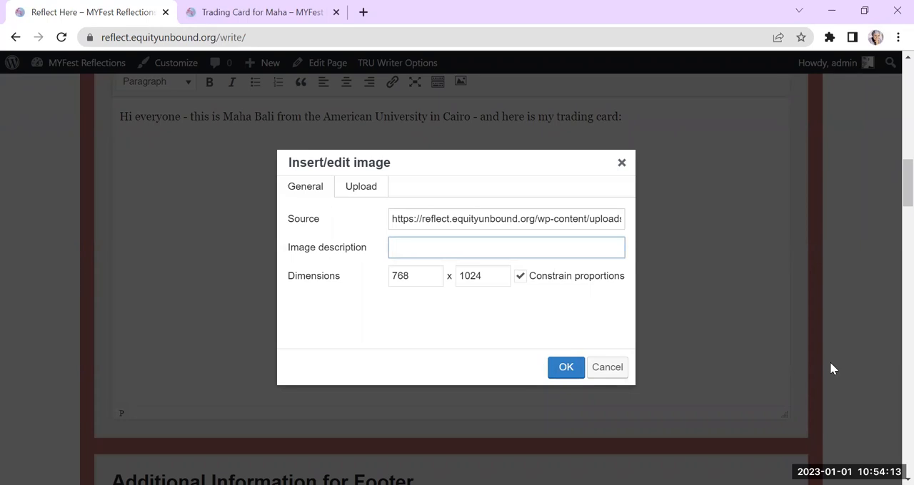
{"action": "mouse_move", "coordinate": [861, 416]}
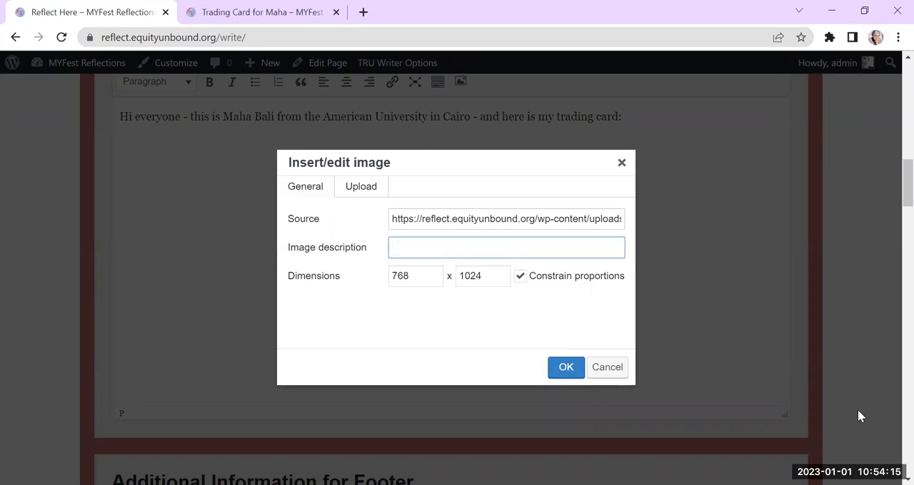
{"action": "type", "text": "Maha Bali tradiing card"}
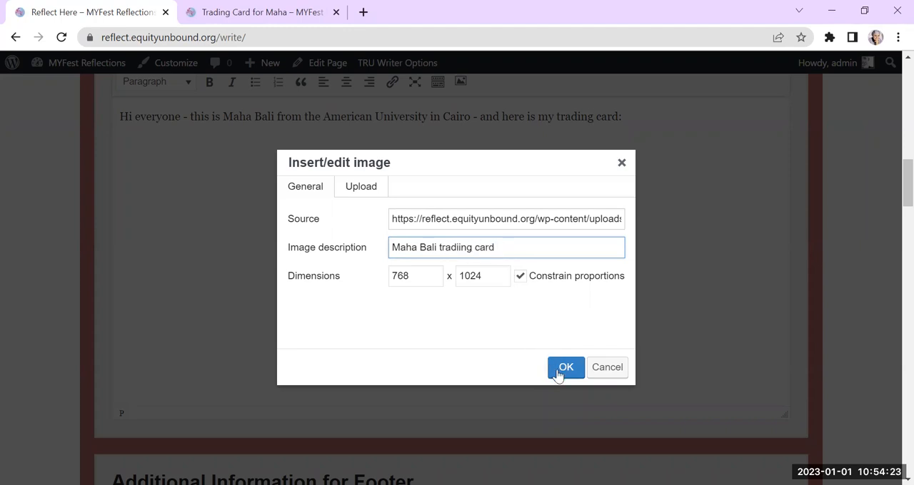
Insert the trading card image into the post and review its image details.
{"action": "left_click", "coordinate": [565, 367]}
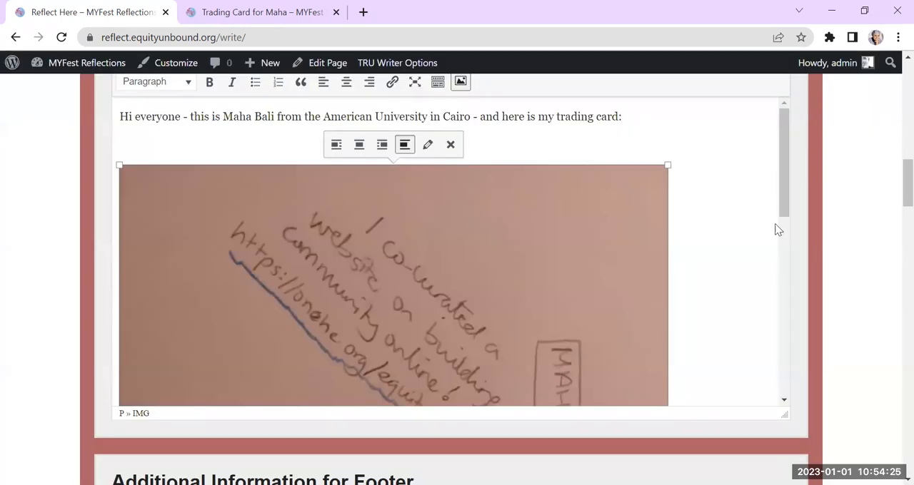
{"action": "mouse_move", "coordinate": [436, 162]}
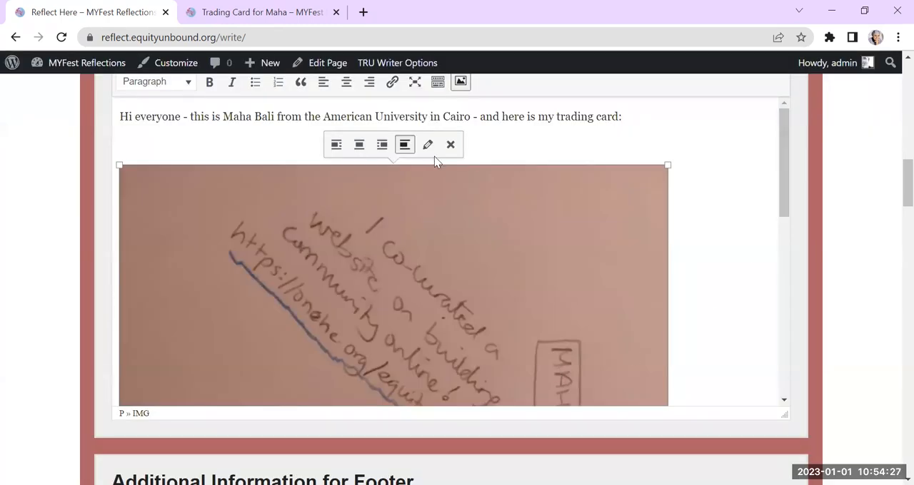
{"action": "left_click", "coordinate": [428, 145]}
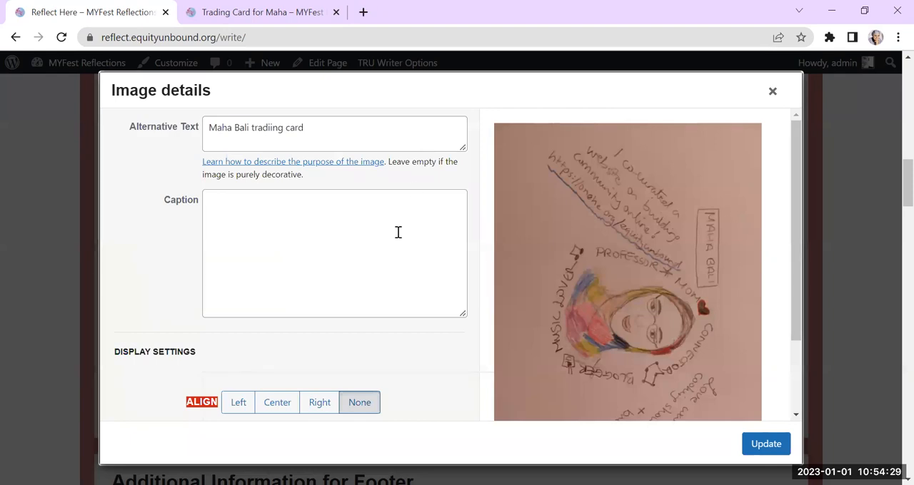
{"action": "scroll", "scroll_direction": "down", "scroll_amount": 3}
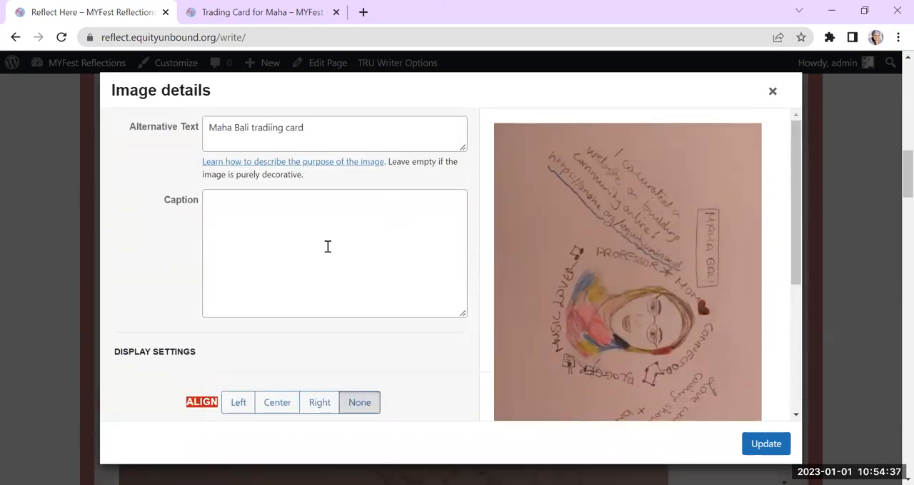
{"action": "left_click", "coordinate": [765, 443]}
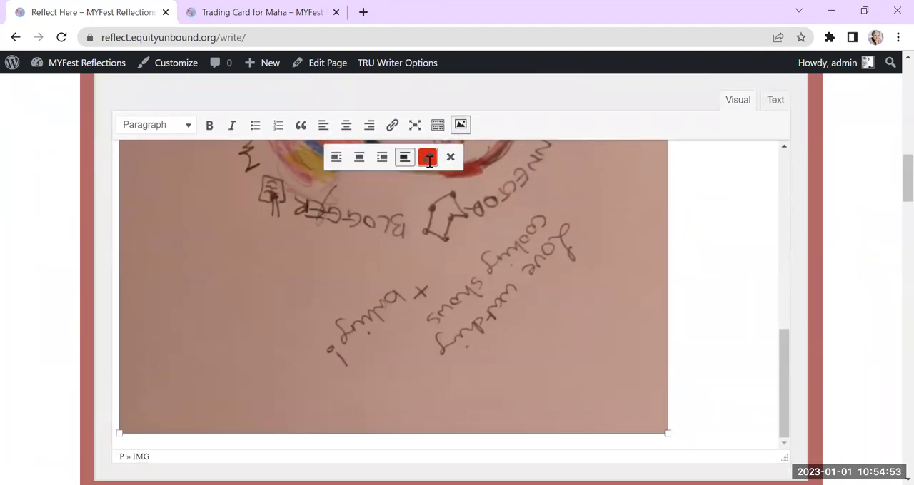
Extend the image alt text to describe the card fully, ending with the onehe.org/equity-unbound link.
{"action": "left_click", "coordinate": [428, 157]}
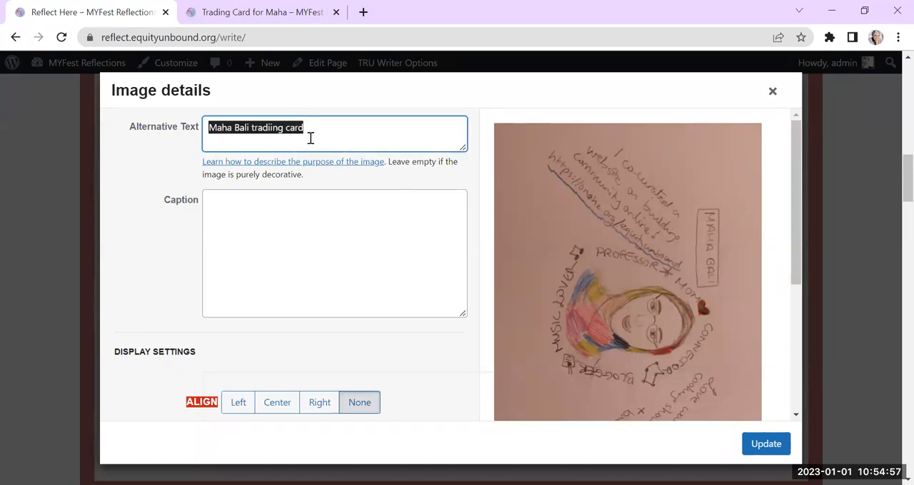
{"action": "type", "text": "blogger and connector. I love watching cooking shows and baking. I co-curated this community building site: https://onehe.org/equity-unbound"}
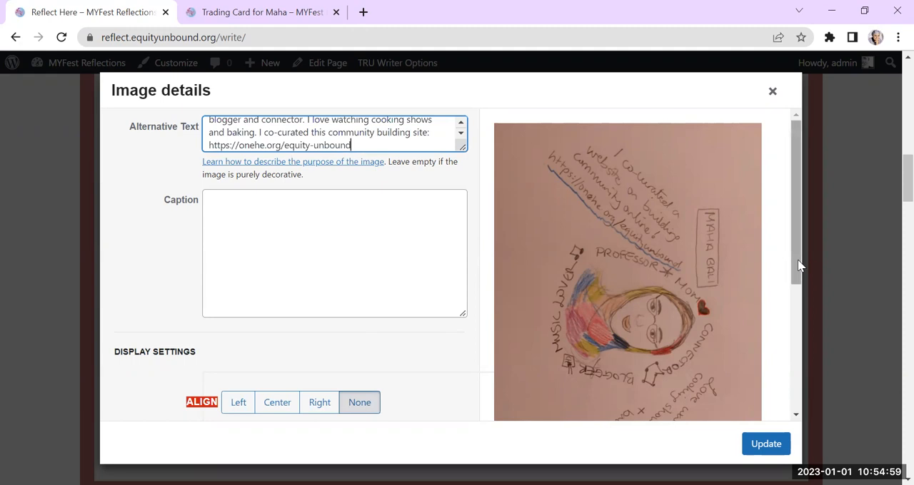
{"action": "scroll", "scroll_direction": "down", "scroll_amount": 3}
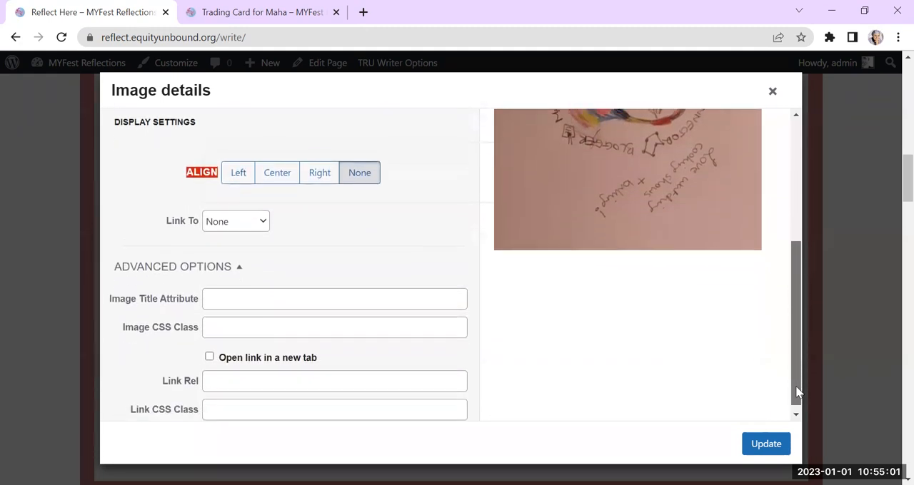
{"action": "scroll", "scroll_direction": "down", "scroll_amount": 3}
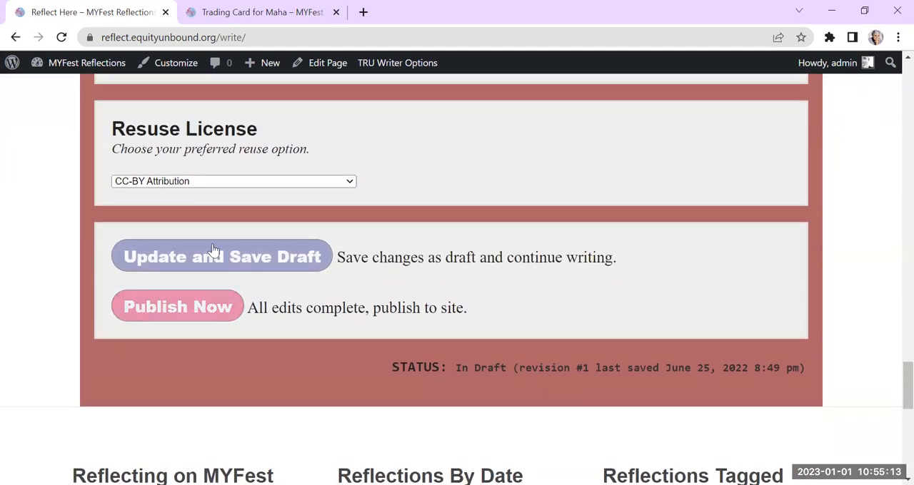
Publish 'Trading Card for Maha' to MYFest Reflections with Publish Now.
{"action": "left_click", "coordinate": [177, 307]}
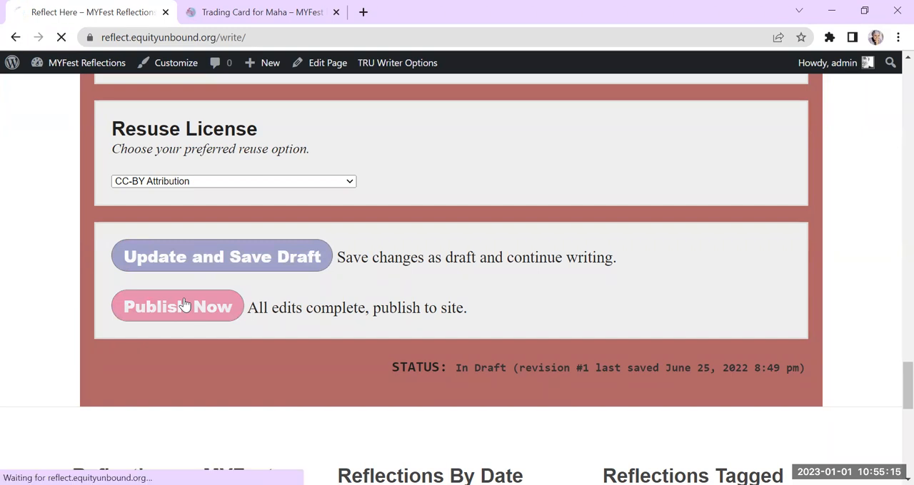
{"action": "left_click", "coordinate": [178, 306]}
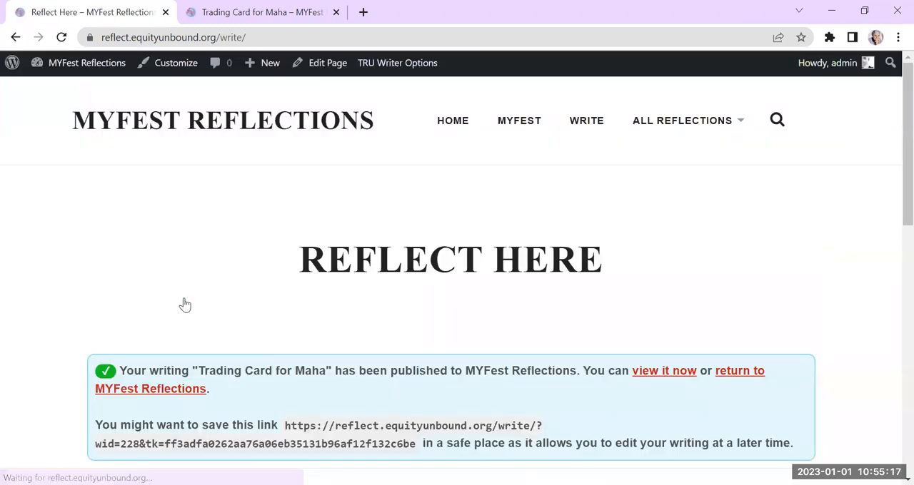
{"action": "scroll", "scroll_direction": "down", "scroll_amount": 3}
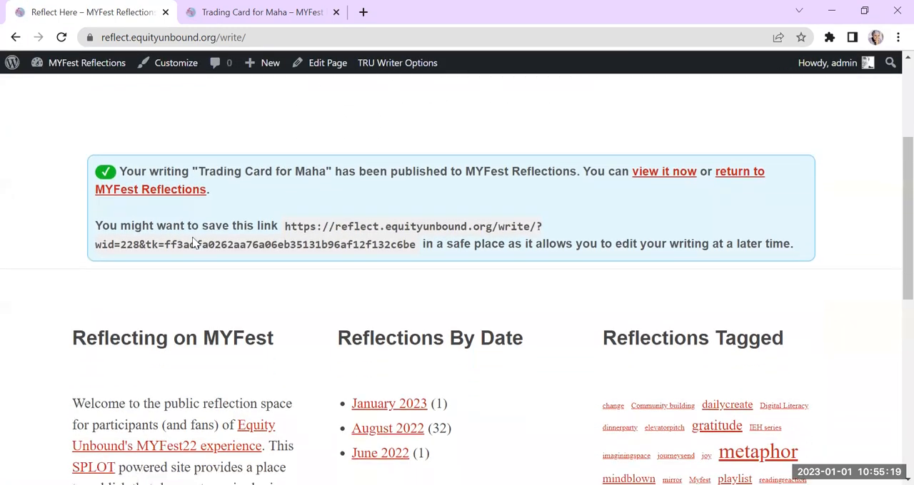
{"action": "scroll", "scroll_direction": "down", "scroll_amount": 3}
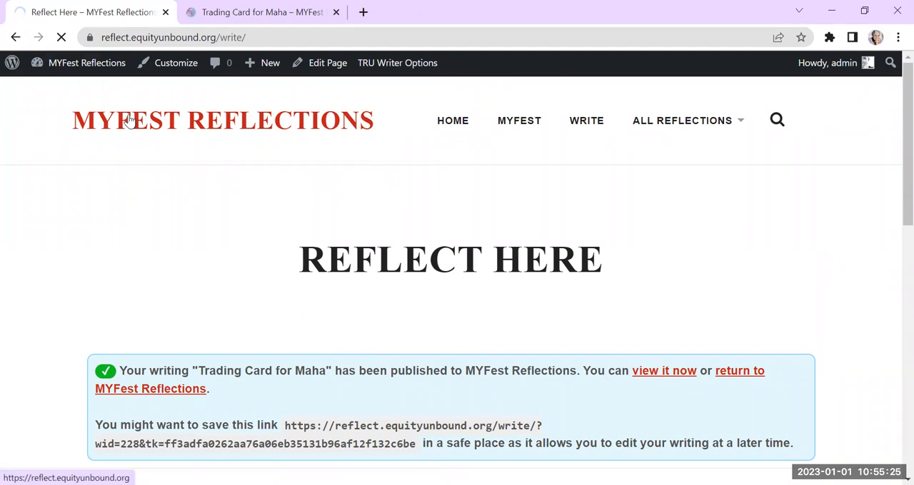
Return to the MYFest Reflections home page and go to the All Reflections listing.
{"action": "left_click", "coordinate": [150, 388]}
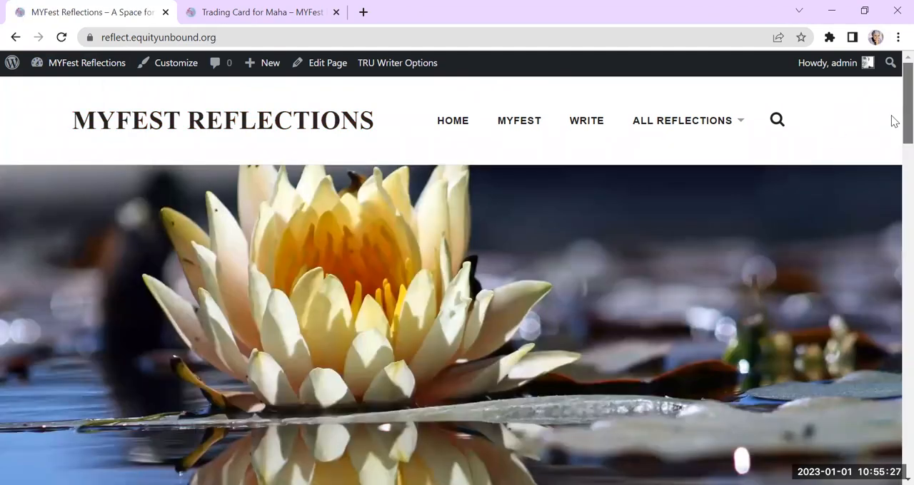
{"action": "scroll", "scroll_direction": "down", "scroll_amount": 3}
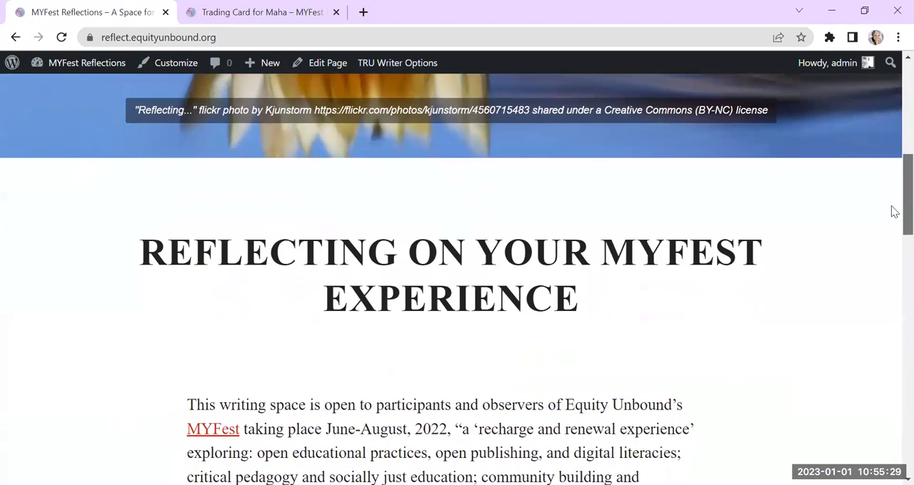
{"action": "scroll", "scroll_direction": "down", "scroll_amount": 3}
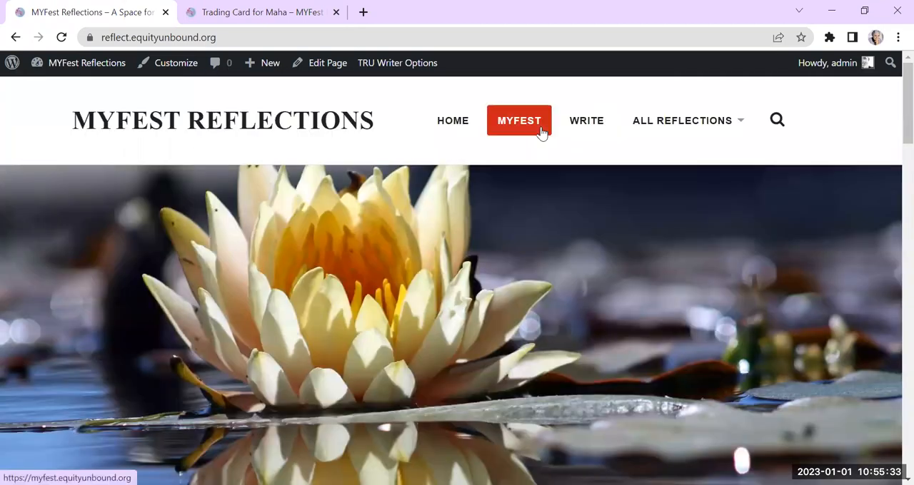
{"action": "left_click", "coordinate": [682, 120]}
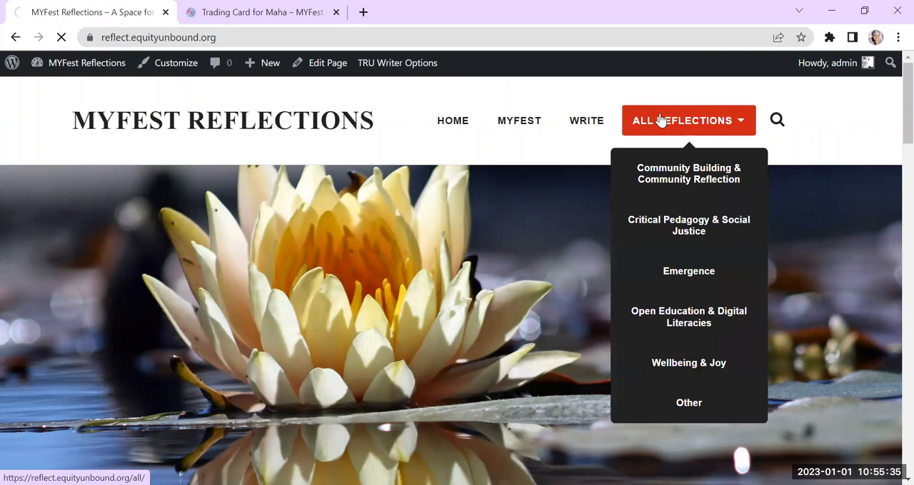
View the live 'Trading Card for Maha' post, scrolling through its header image, intro text and card.
{"action": "left_click", "coordinate": [682, 120]}
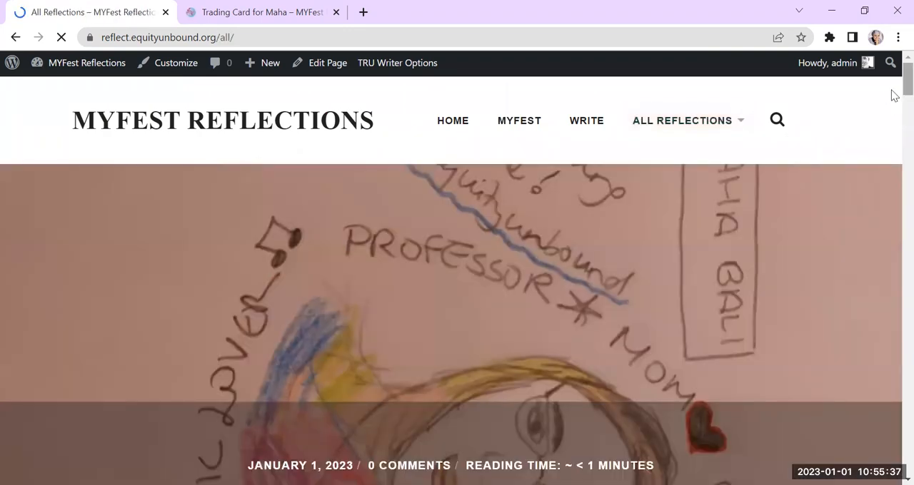
{"action": "scroll", "scroll_direction": "down", "scroll_amount": 3}
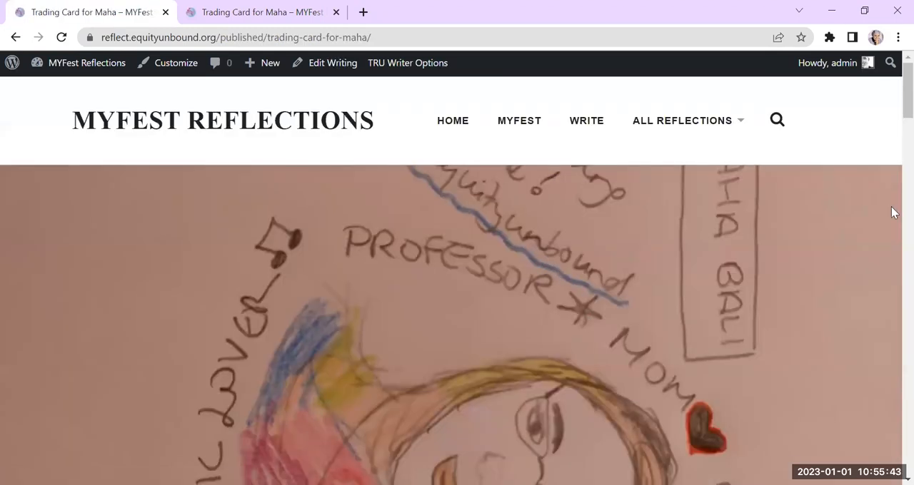
{"action": "scroll", "scroll_direction": "down", "scroll_amount": 3}
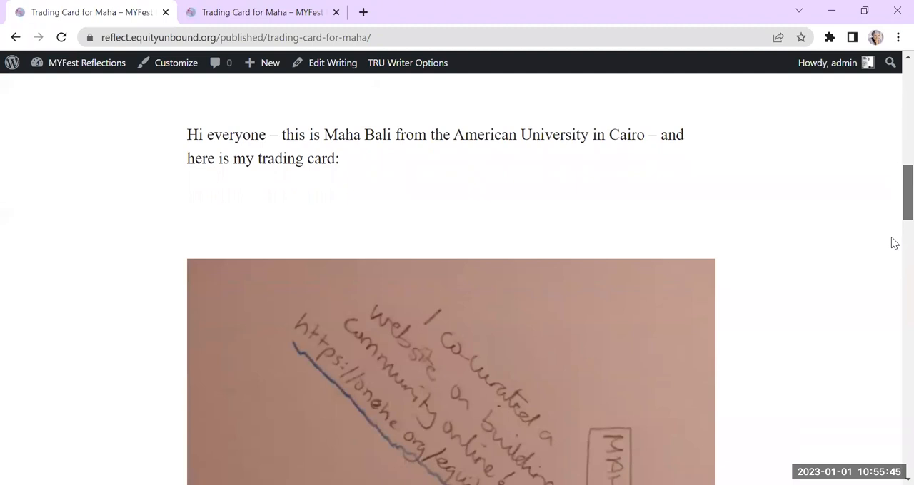
{"action": "scroll", "scroll_direction": "down", "scroll_amount": 3}
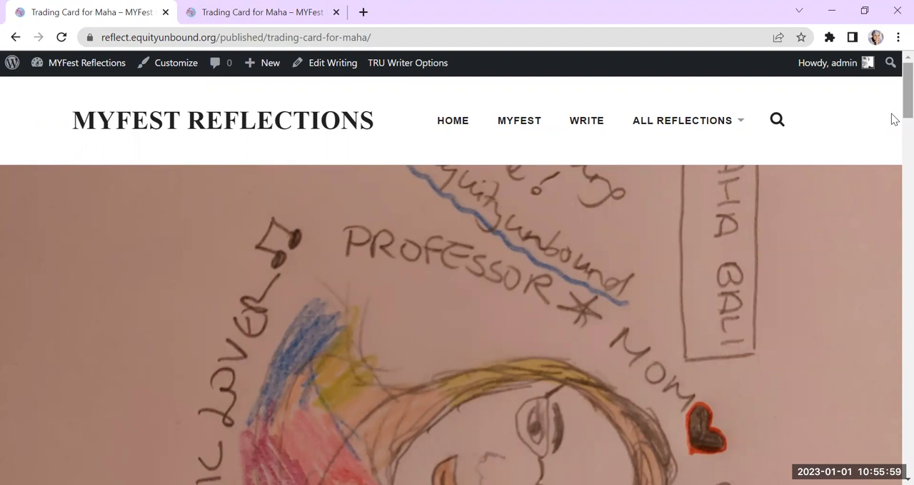
{"action": "mouse_move", "coordinate": [894, 173]}
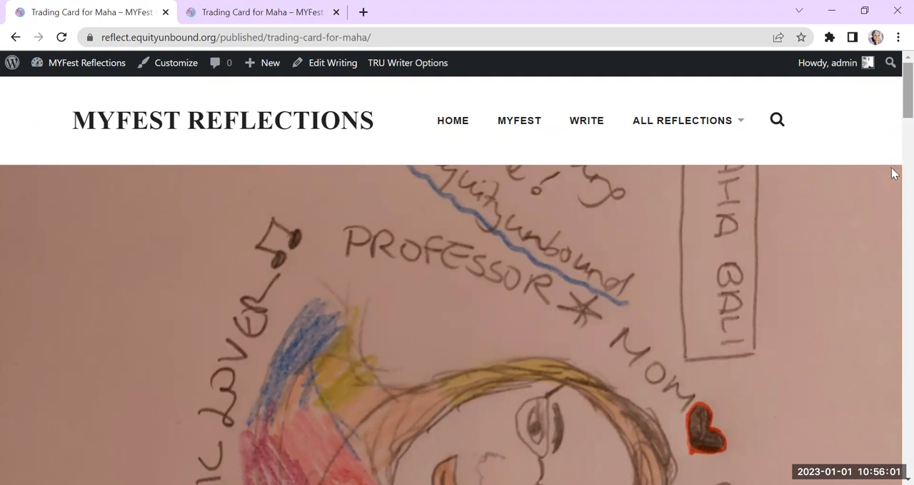